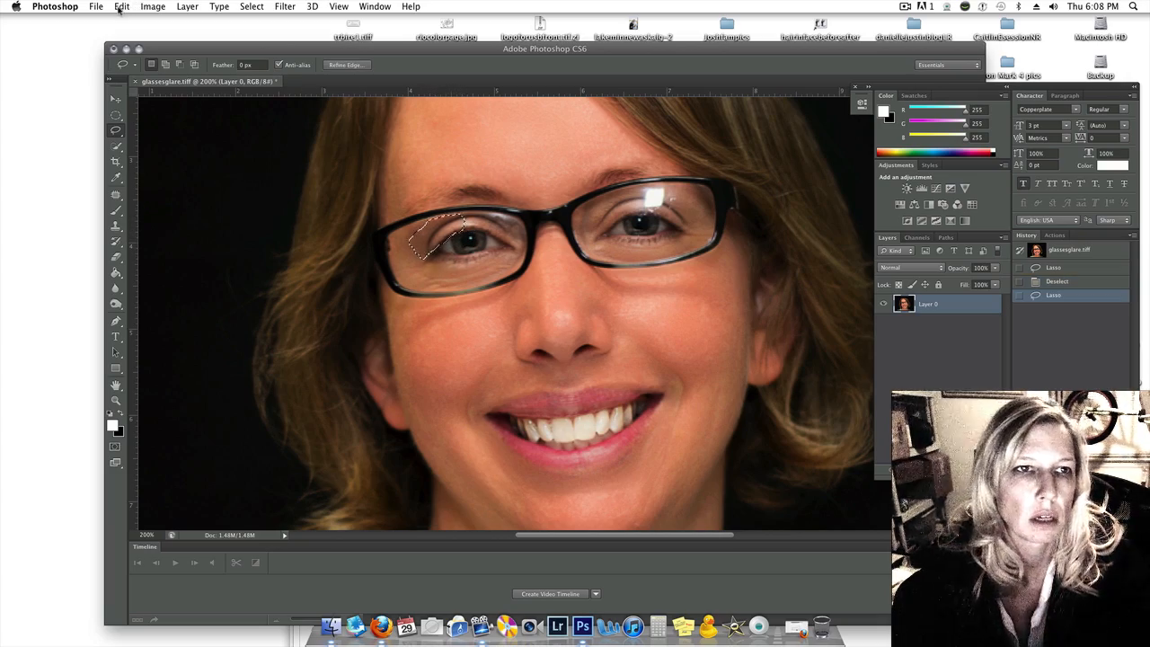
Copy the lasso-selected clear area of the left lens via the Edit menu.
click(121, 6)
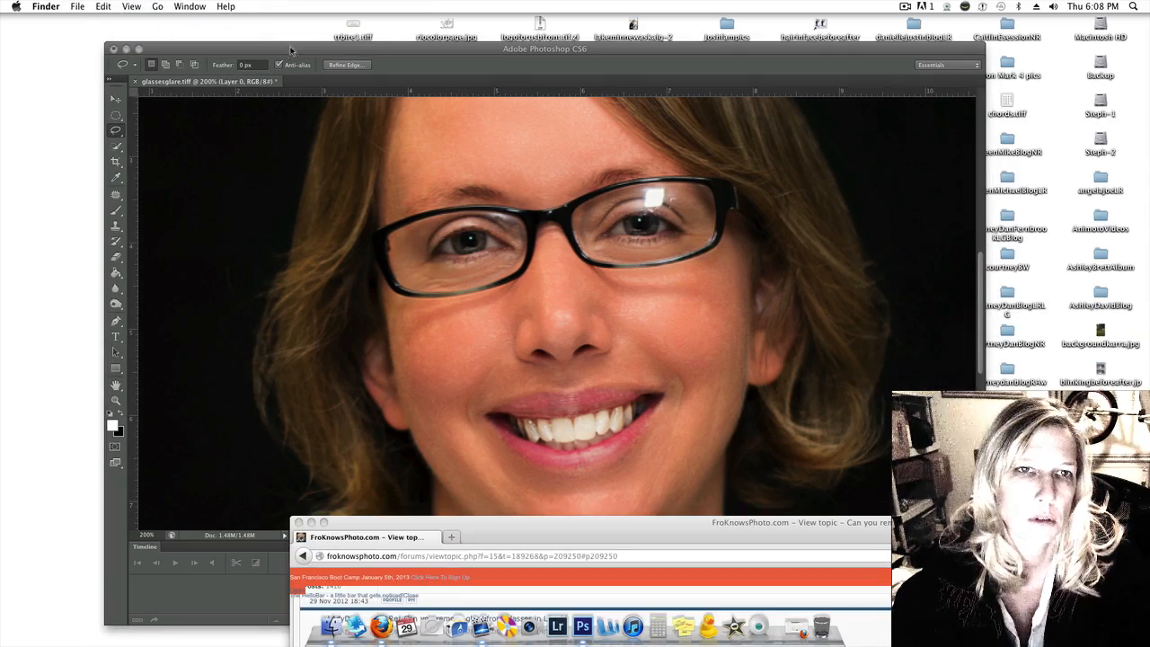
click(122, 6)
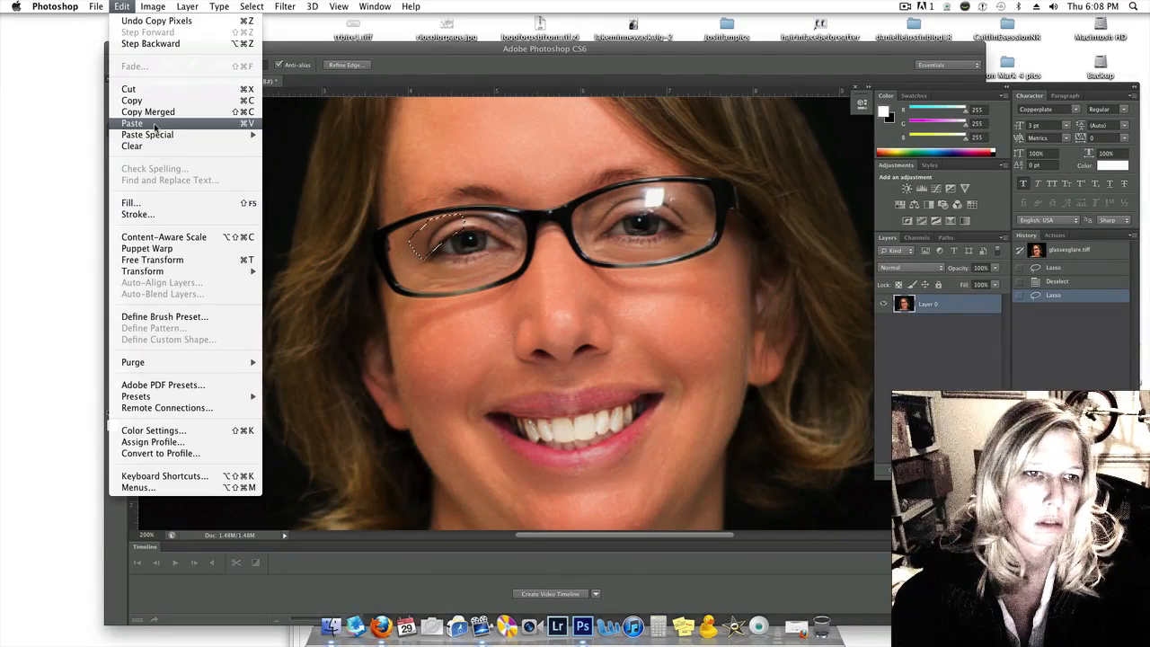
Paste the patch and free-transform it, moved and rotated over the right-lens glare.
click(132, 123)
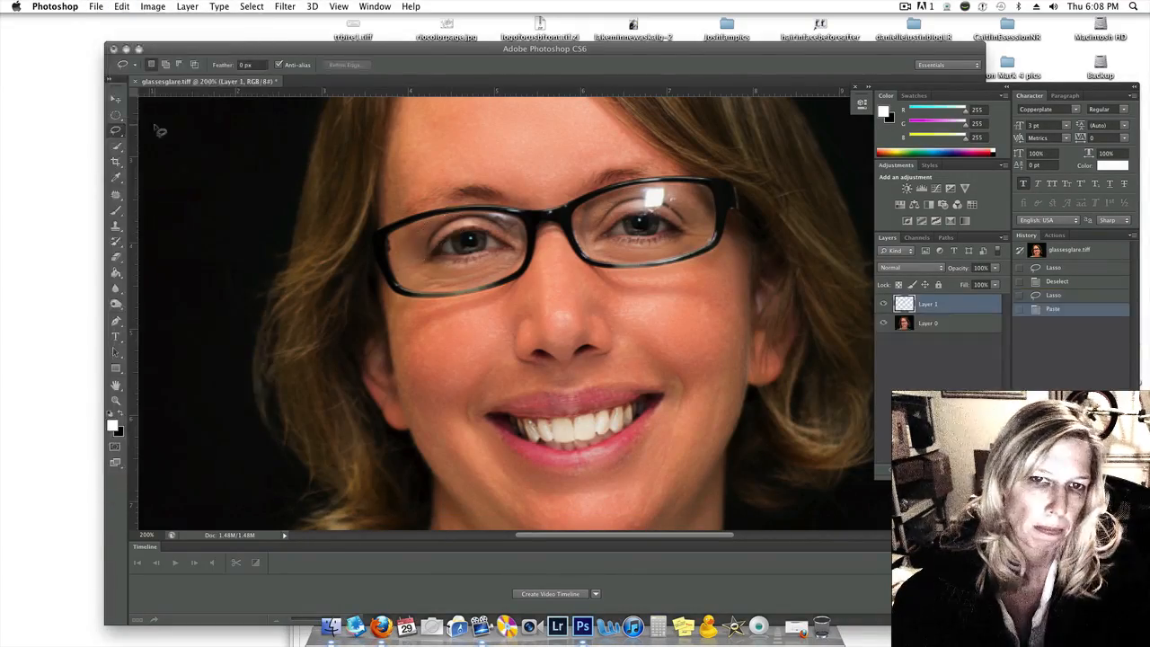
click(116, 98)
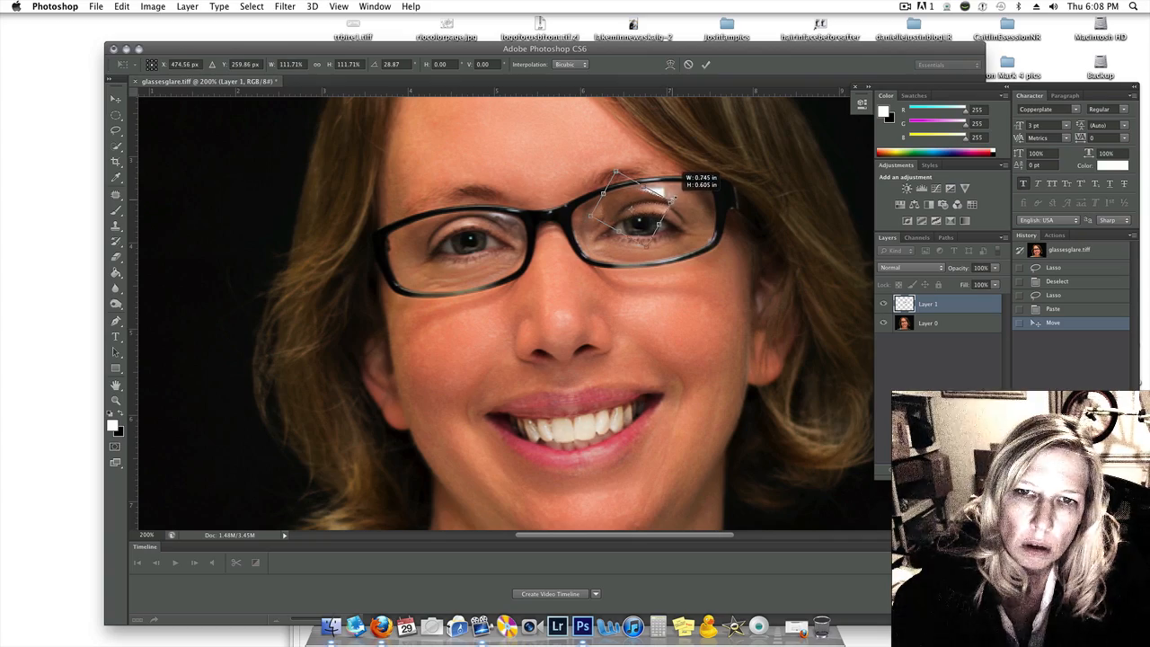
drag(660, 184, 683, 202)
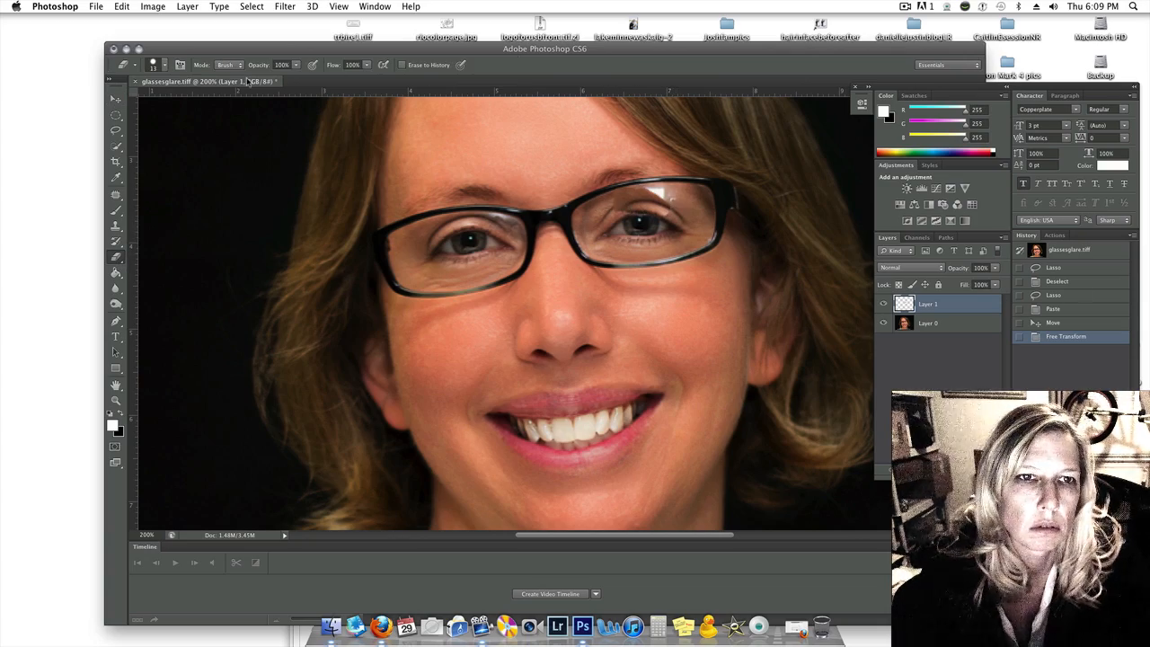
Erase the pasted patch's edges with a 40% opacity eraser, resizing the brush as needed.
click(294, 64)
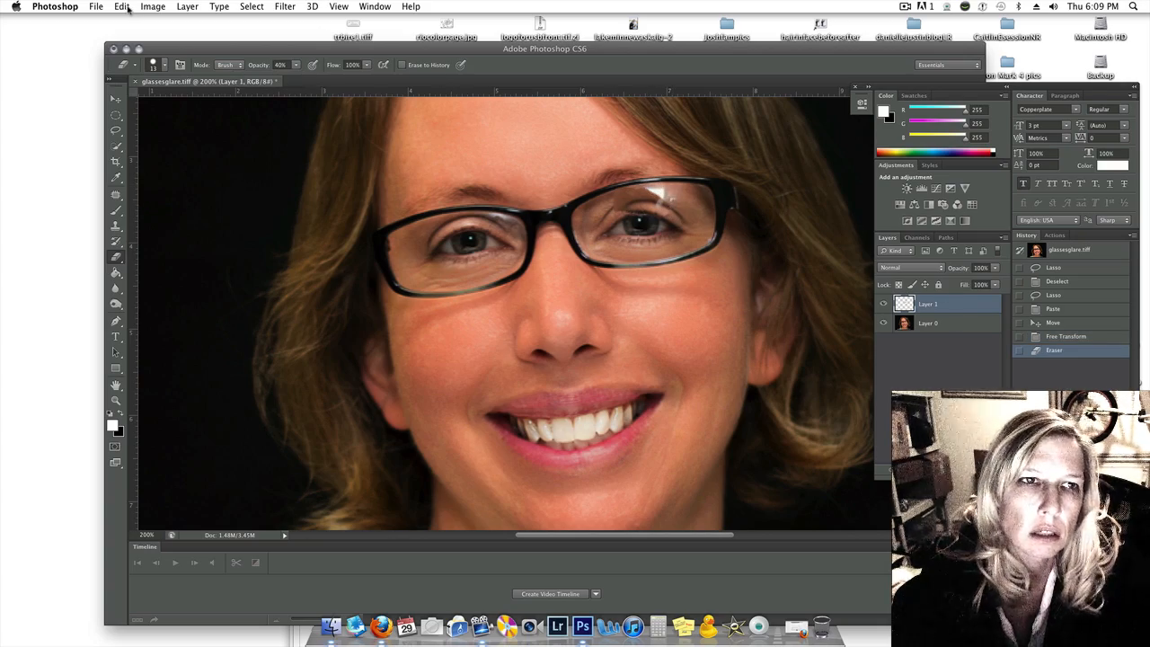
click(1066, 336)
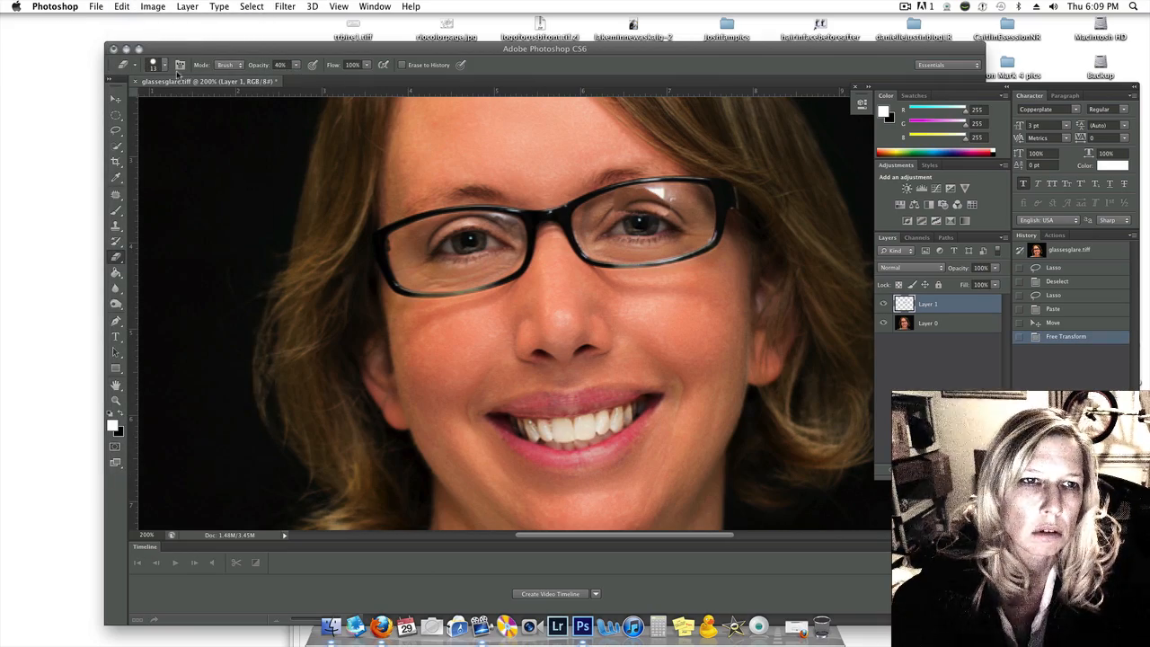
click(152, 65)
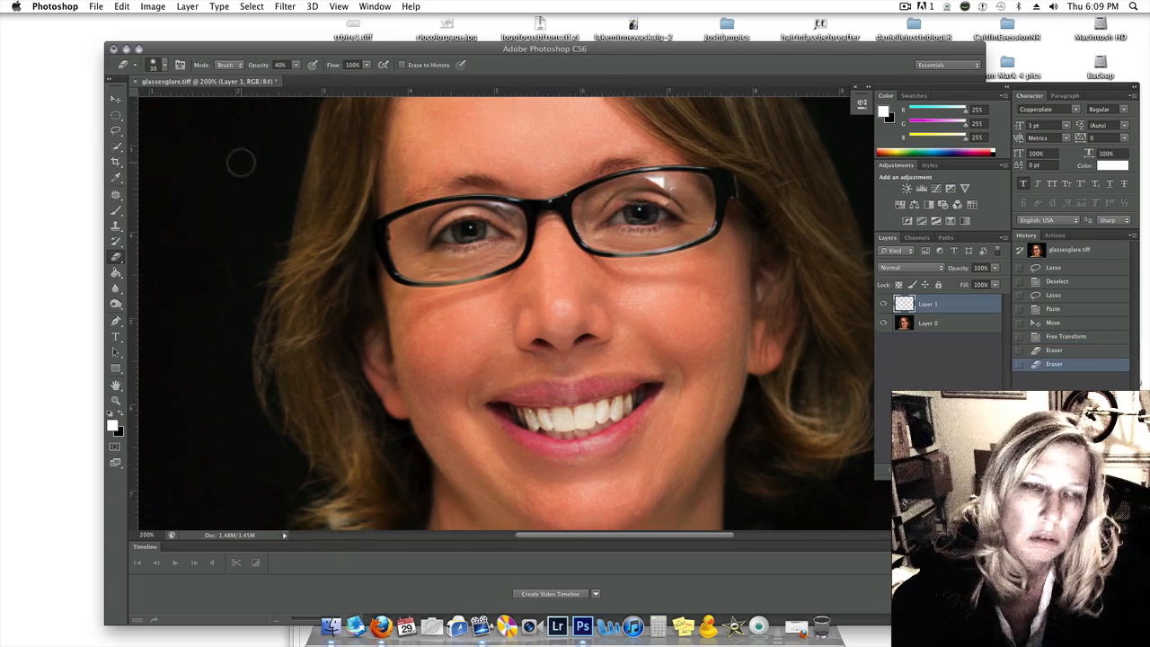
click(153, 65)
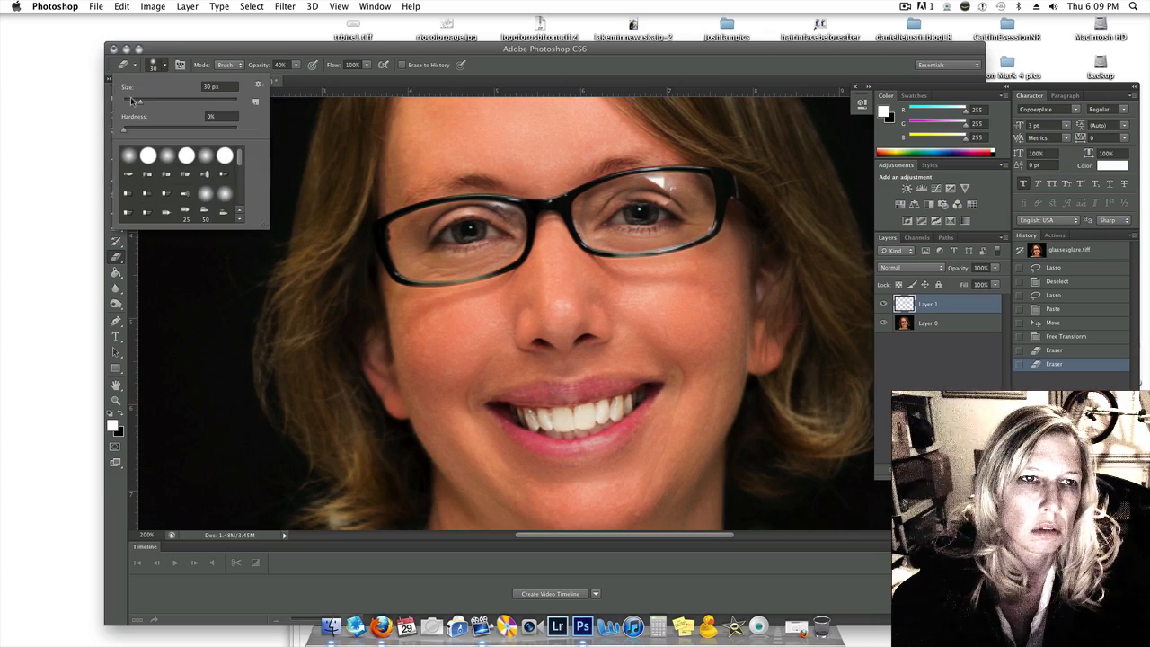
click(620, 200)
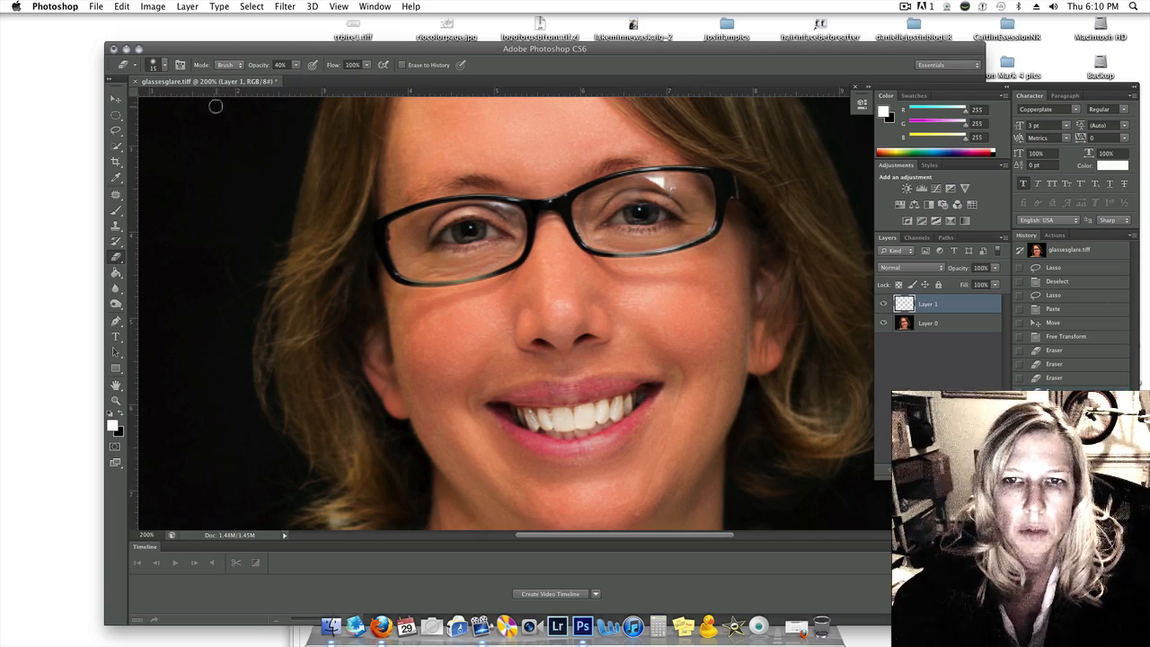
click(187, 7)
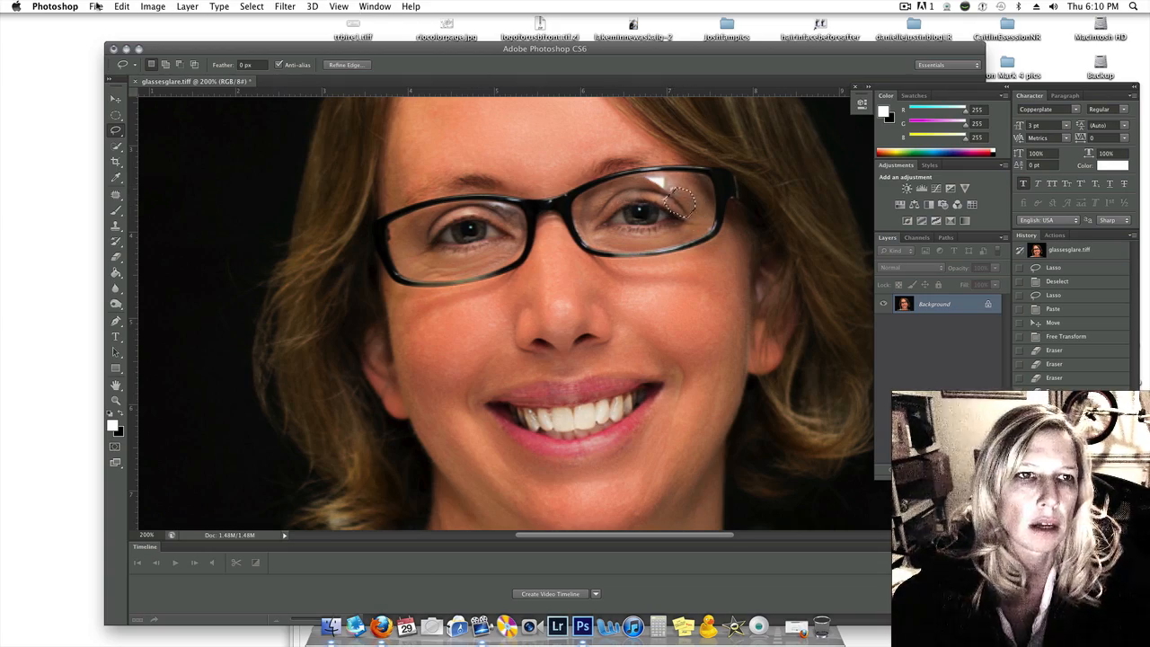
Copy and paste a clear lens patch, rotating it over the glare near the top edge.
click(121, 7)
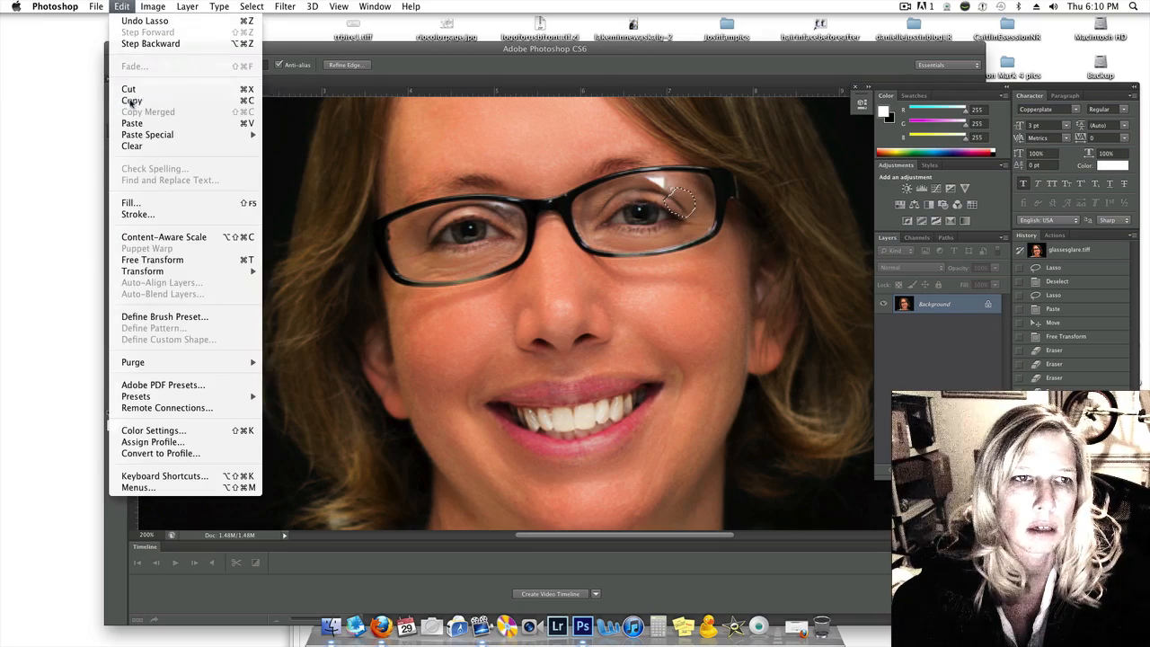
mouse_move(132, 123)
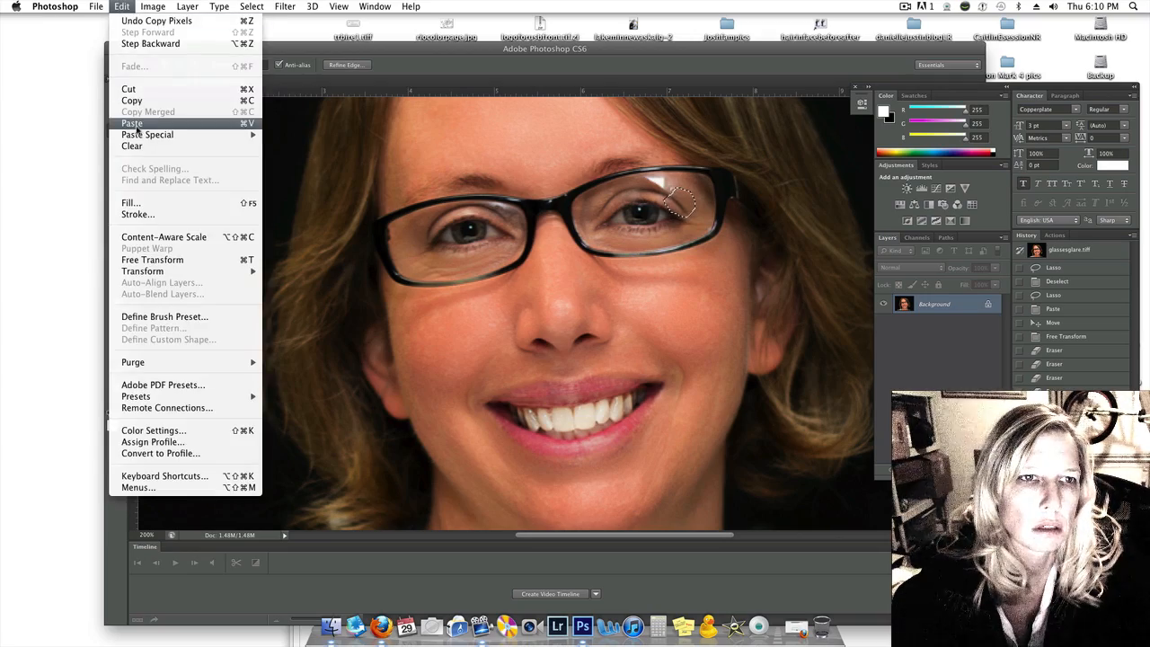
click(131, 123)
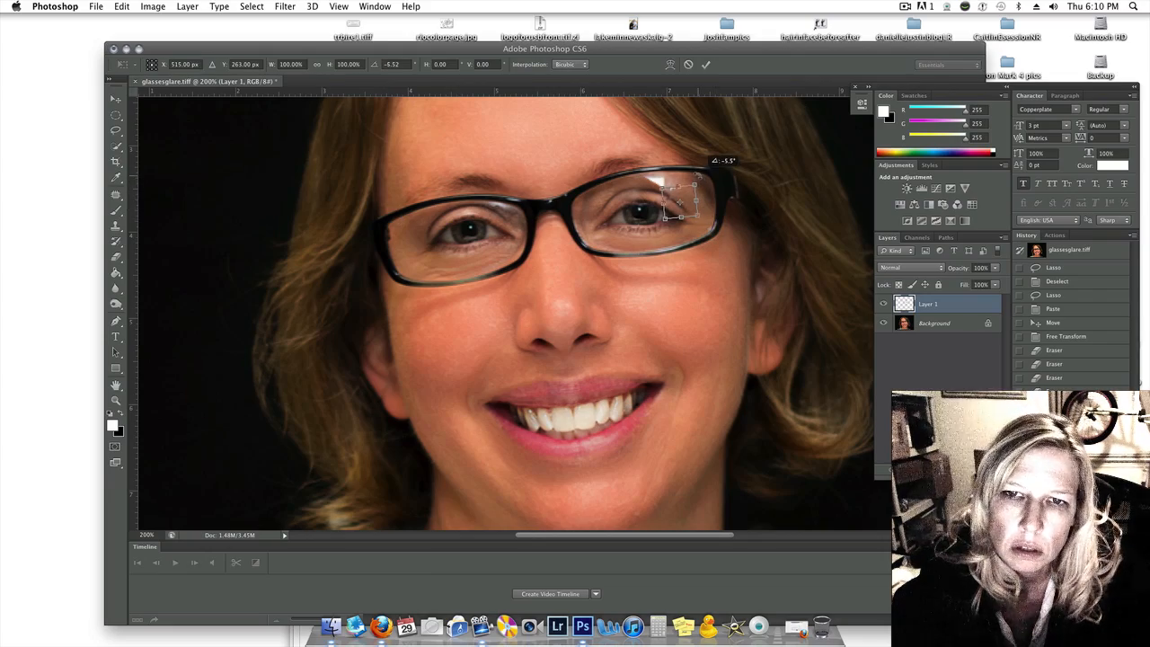
drag(683, 198, 670, 193)
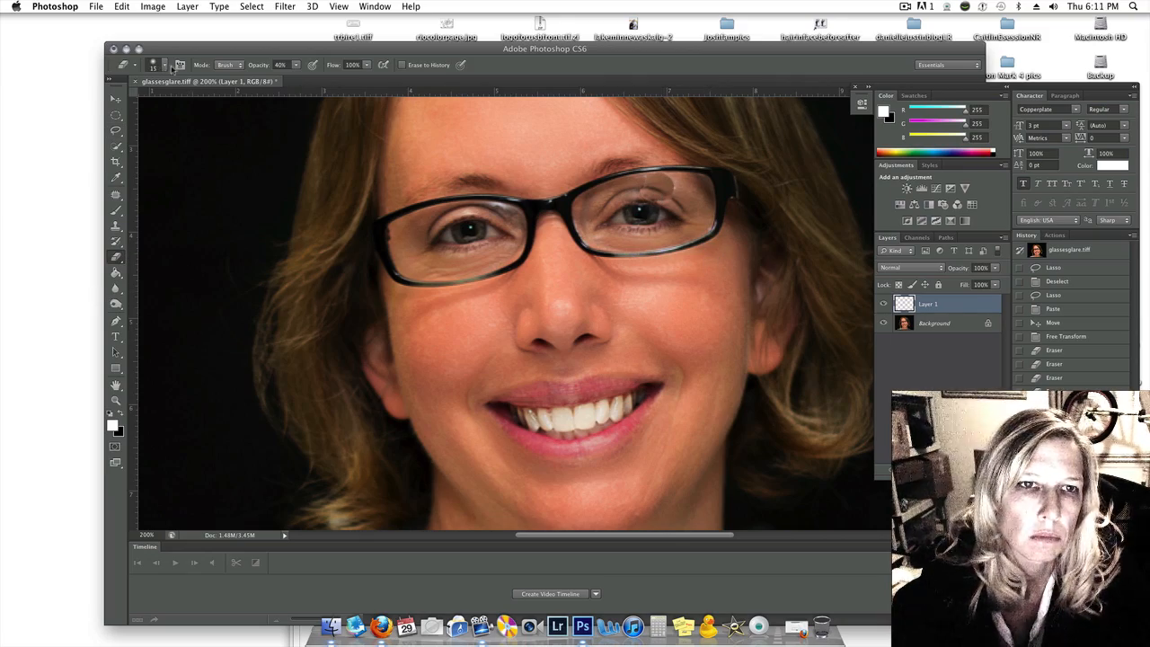
Erase the second patch's edges at 40%, then 20% eraser opacity.
click(296, 65)
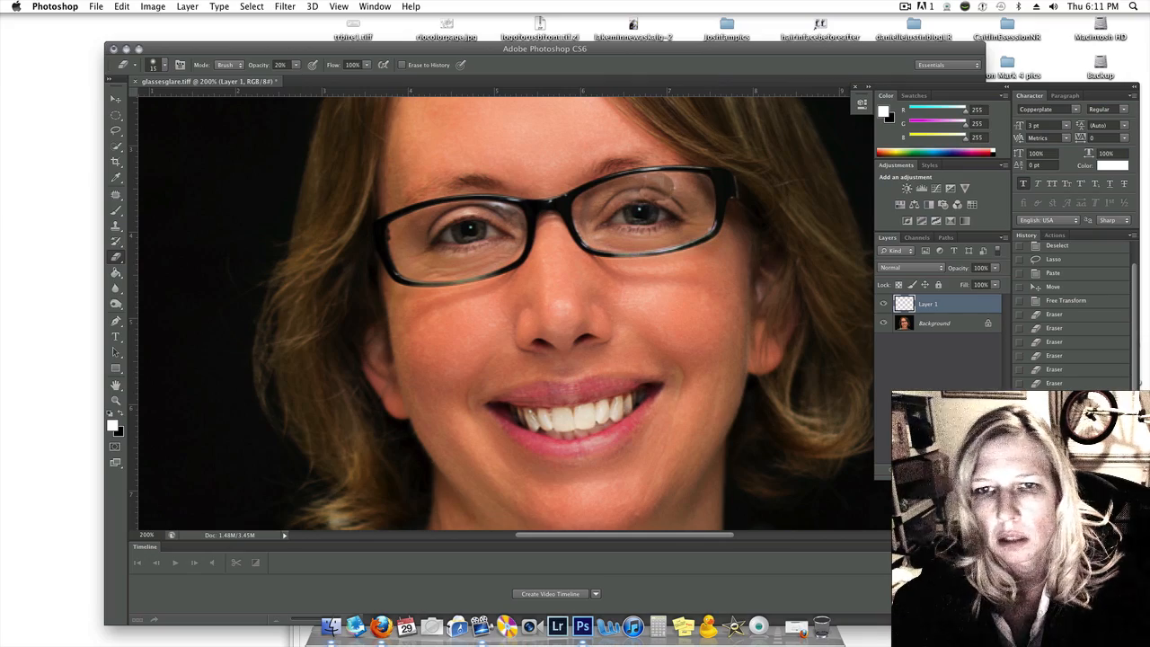
click(187, 6)
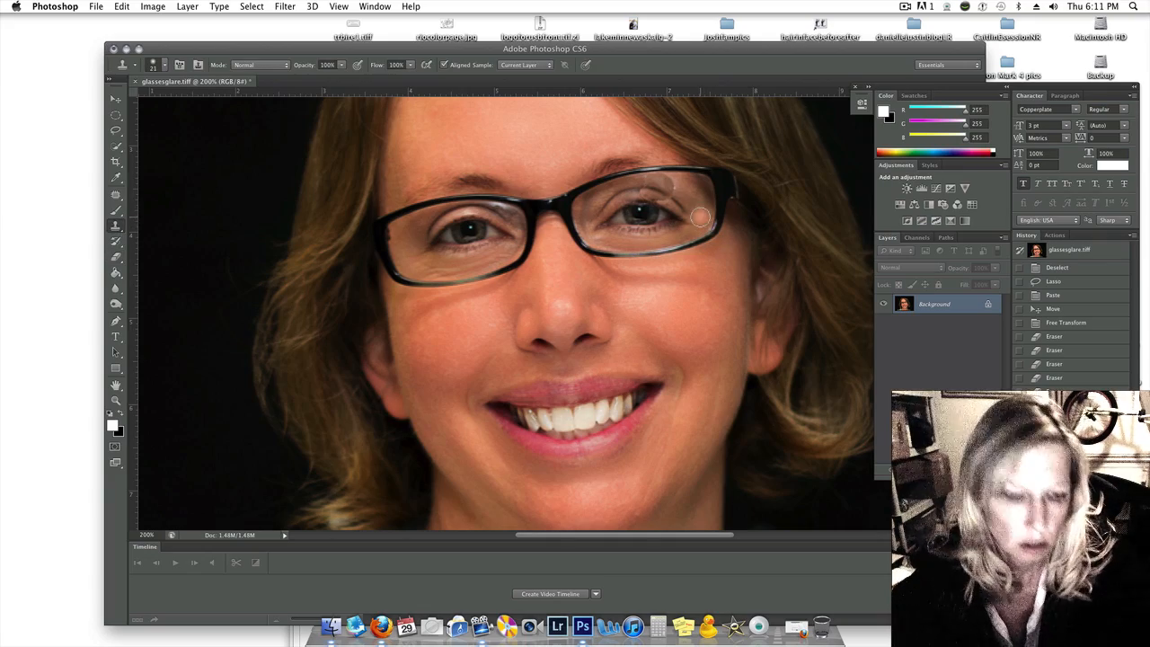
mouse_move(688, 194)
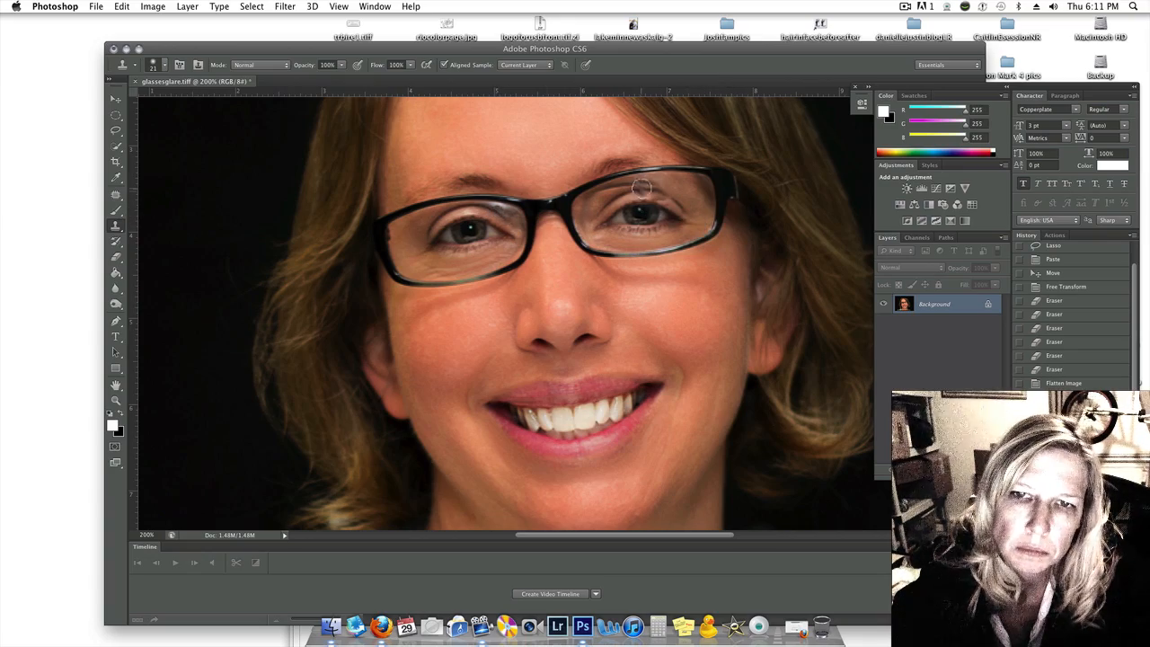
mouse_move(665, 196)
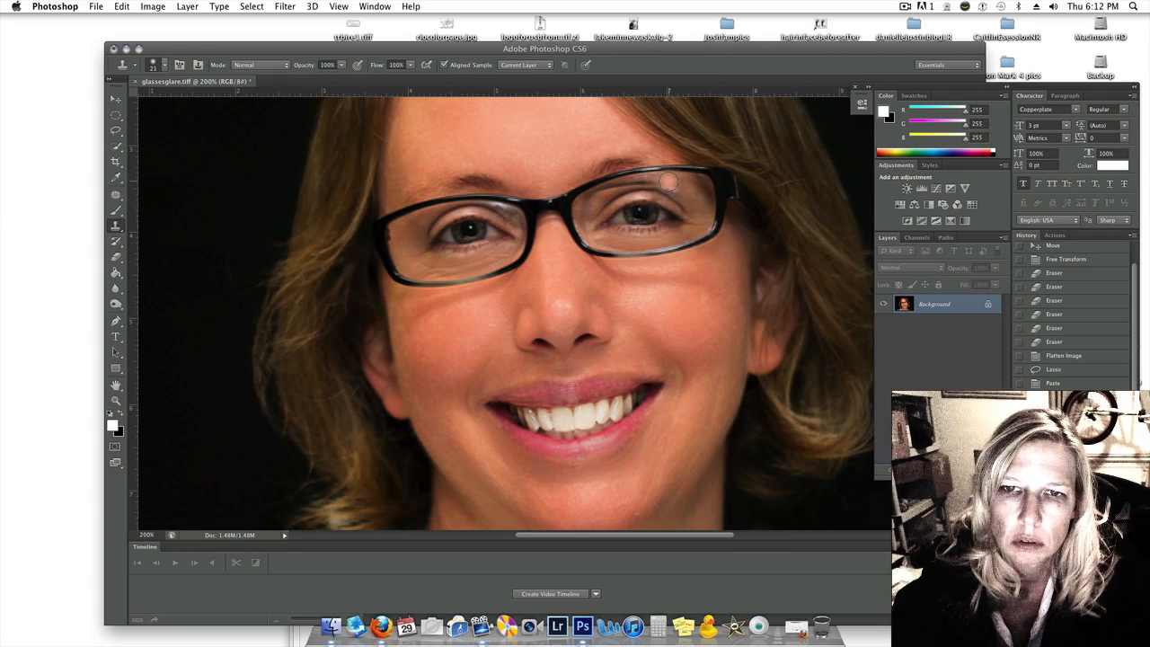
Clone-stamp nearby texture over glare along the right lens top, finishing at 5% opacity.
click(168, 65)
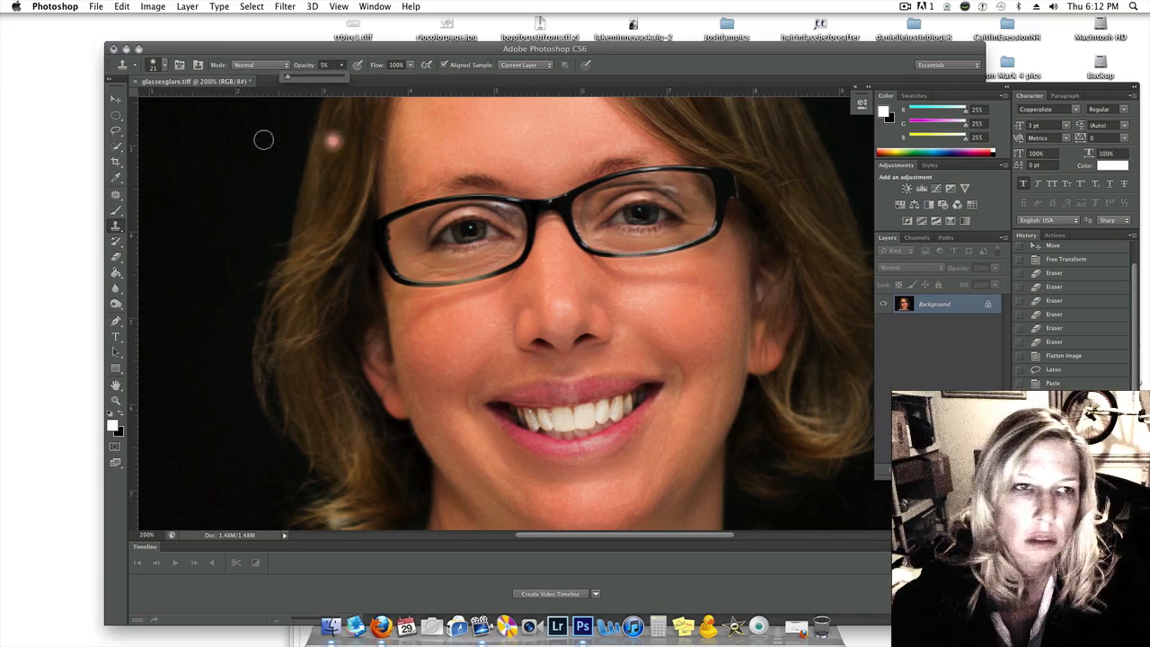
click(152, 65)
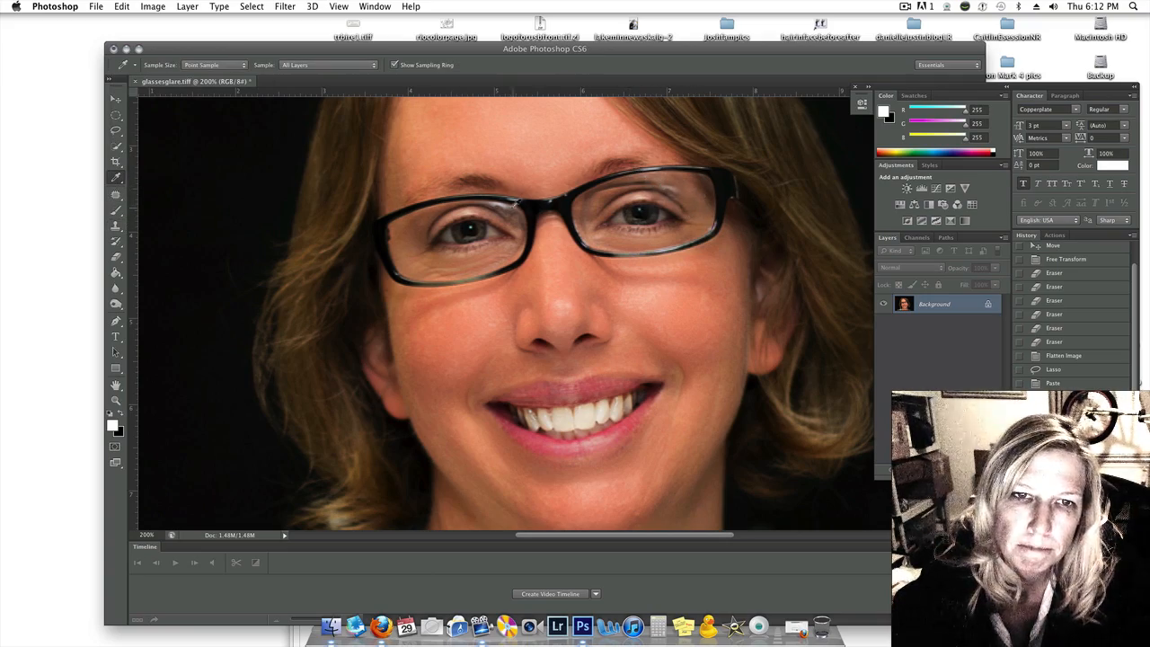
Clone and brush skin tone over the upper right lens and the inner left-lens edge.
click(417, 220)
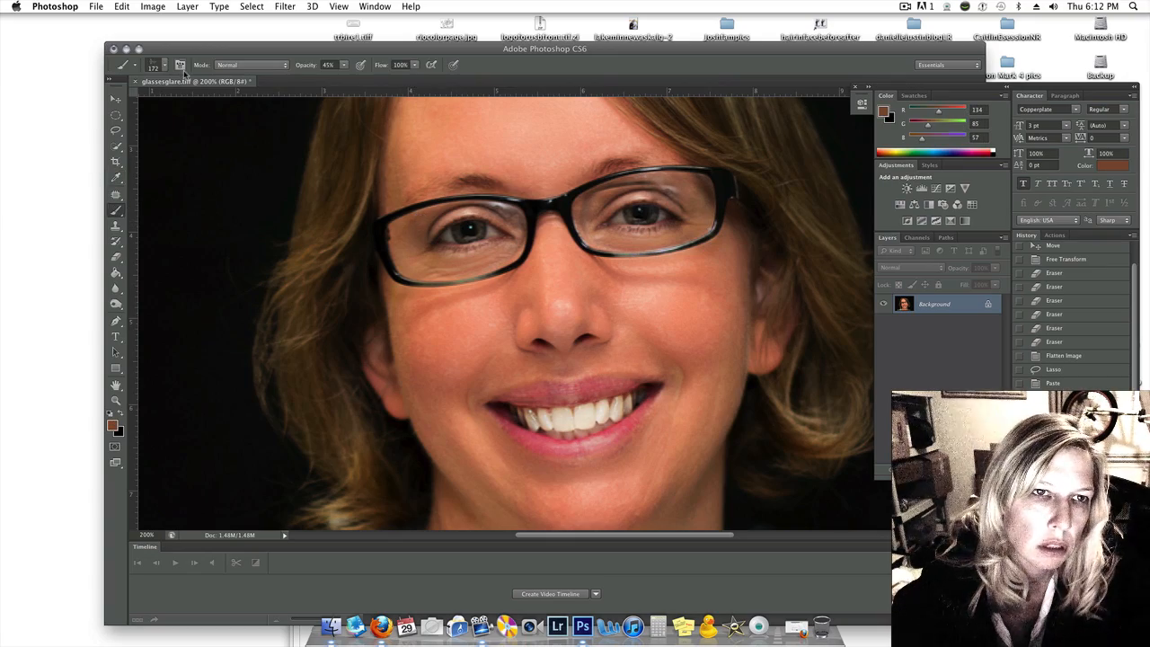
click(167, 65)
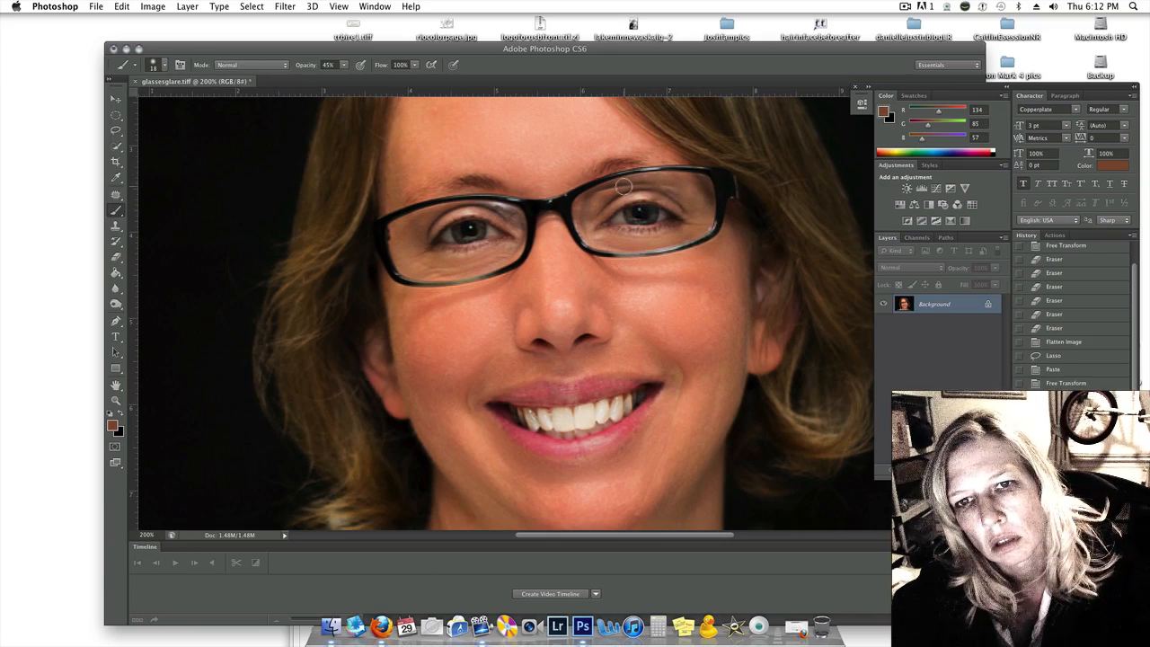
click(616, 187)
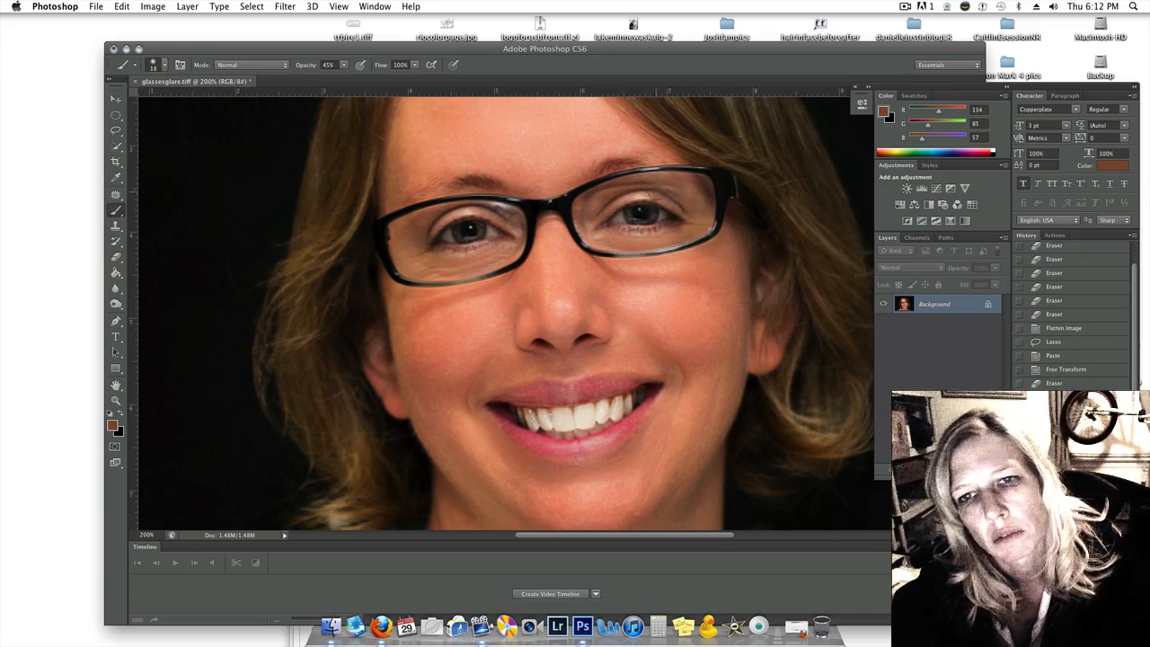
click(778, 223)
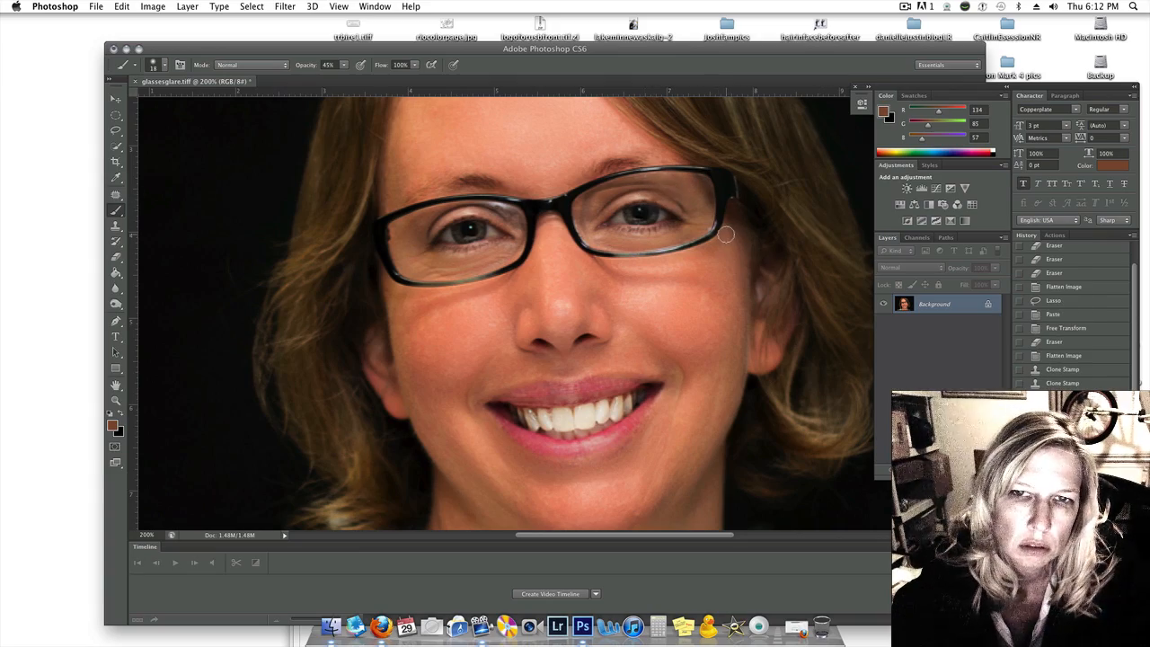
mouse_move(707, 216)
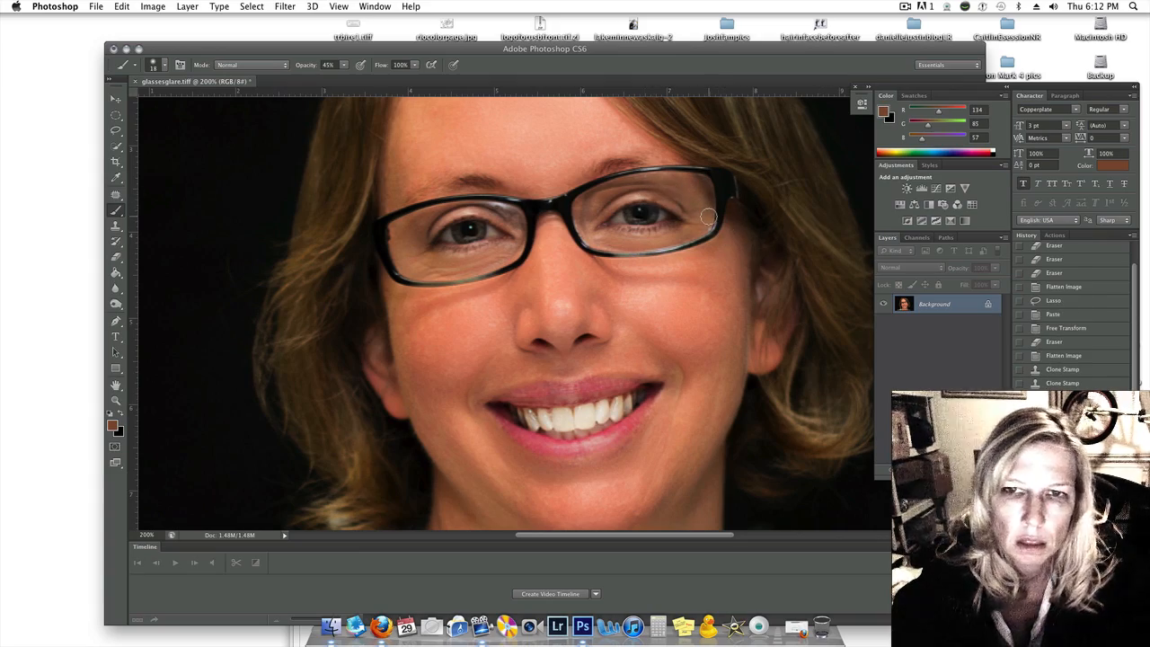
mouse_move(665, 199)
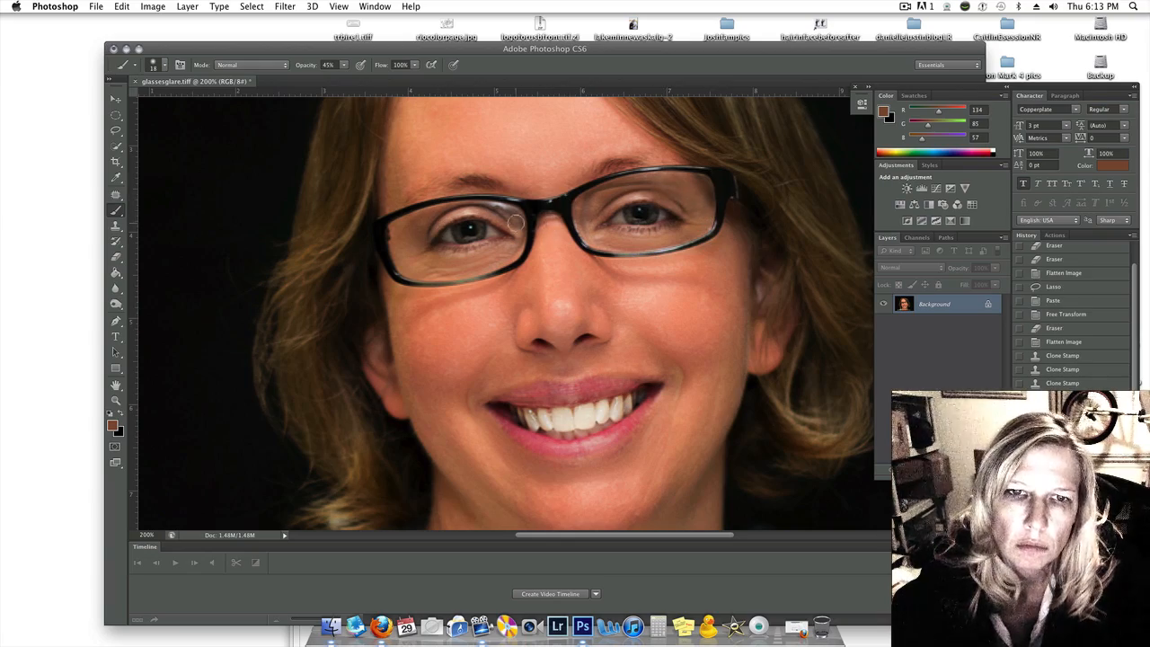
click(494, 223)
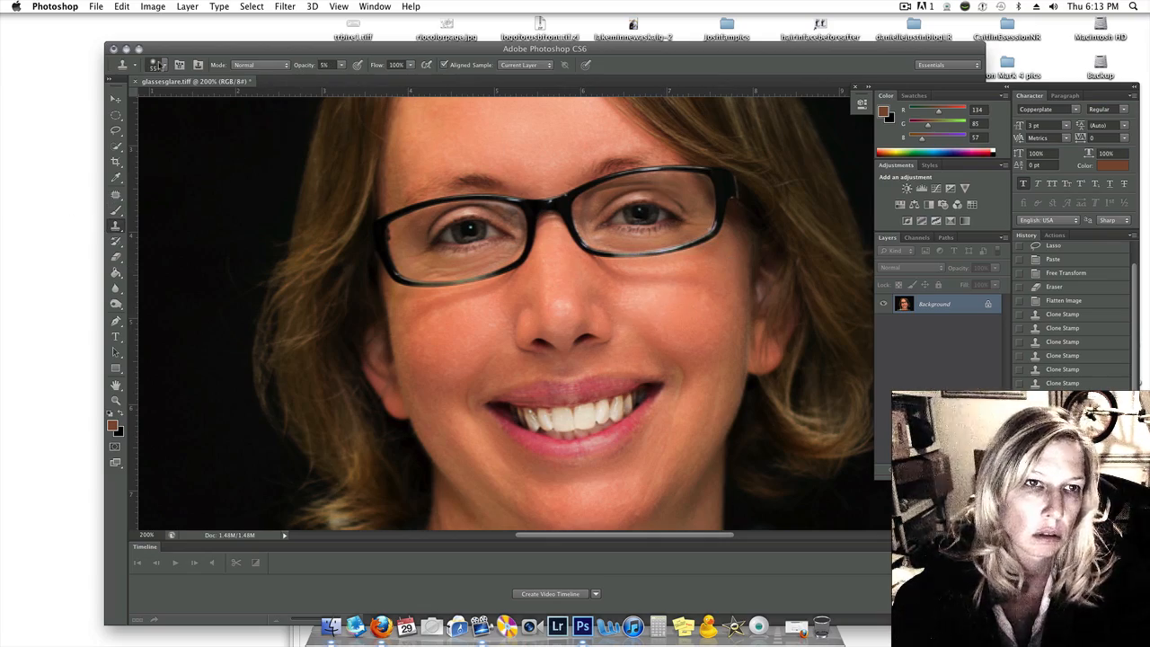
click(154, 65)
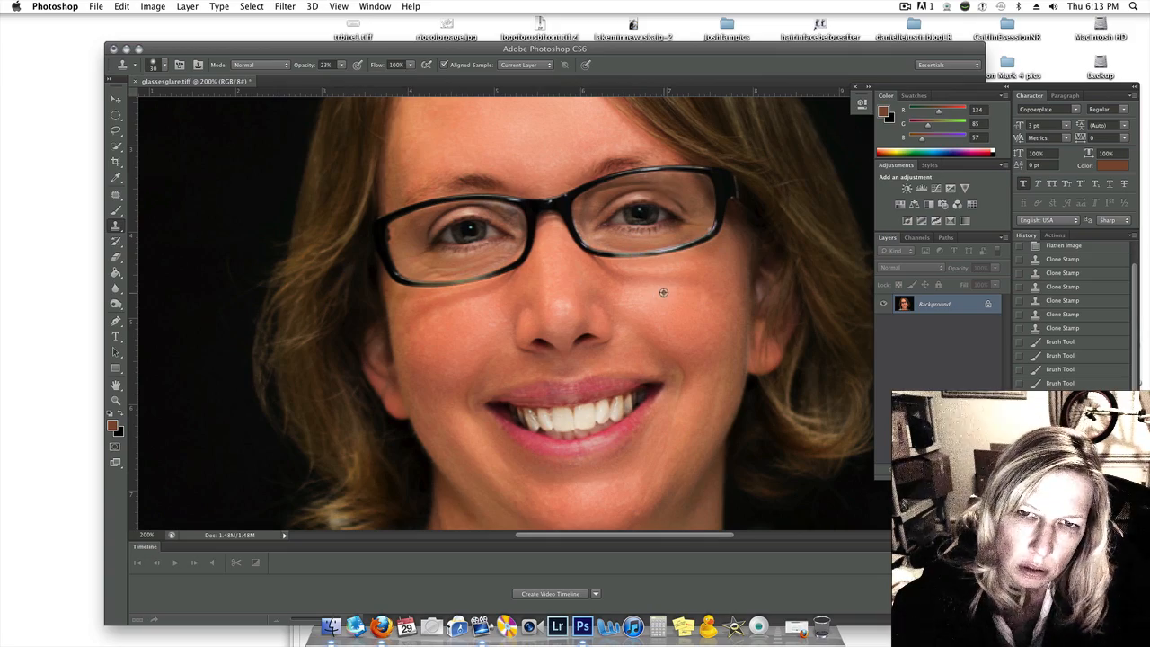
click(681, 286)
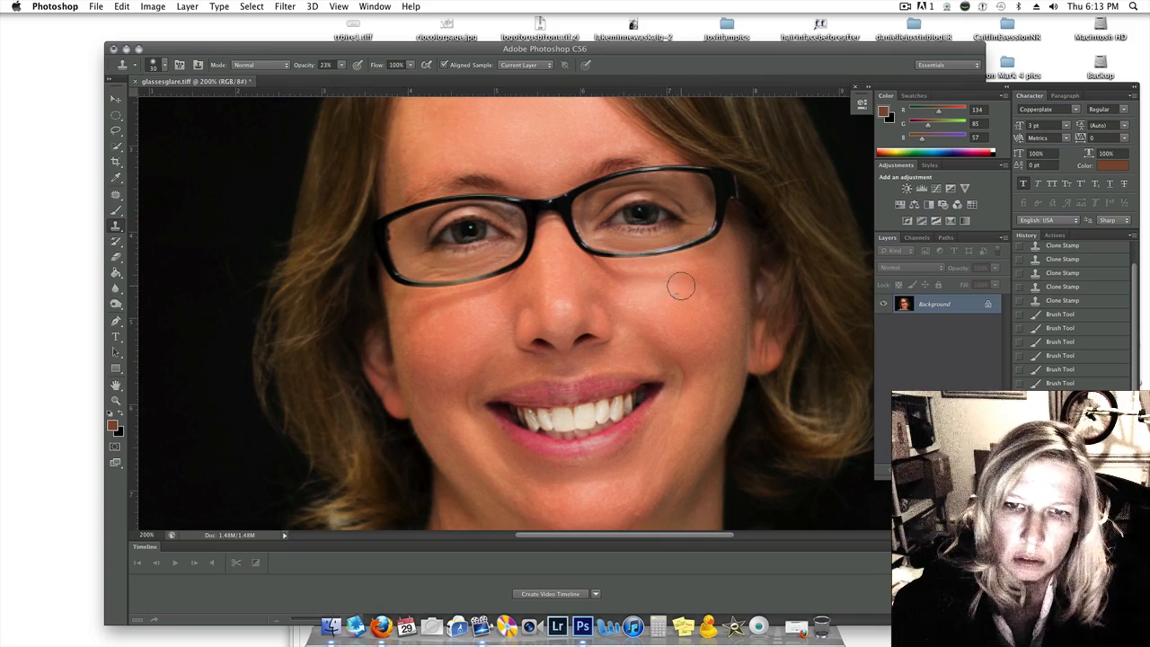
mouse_move(607, 274)
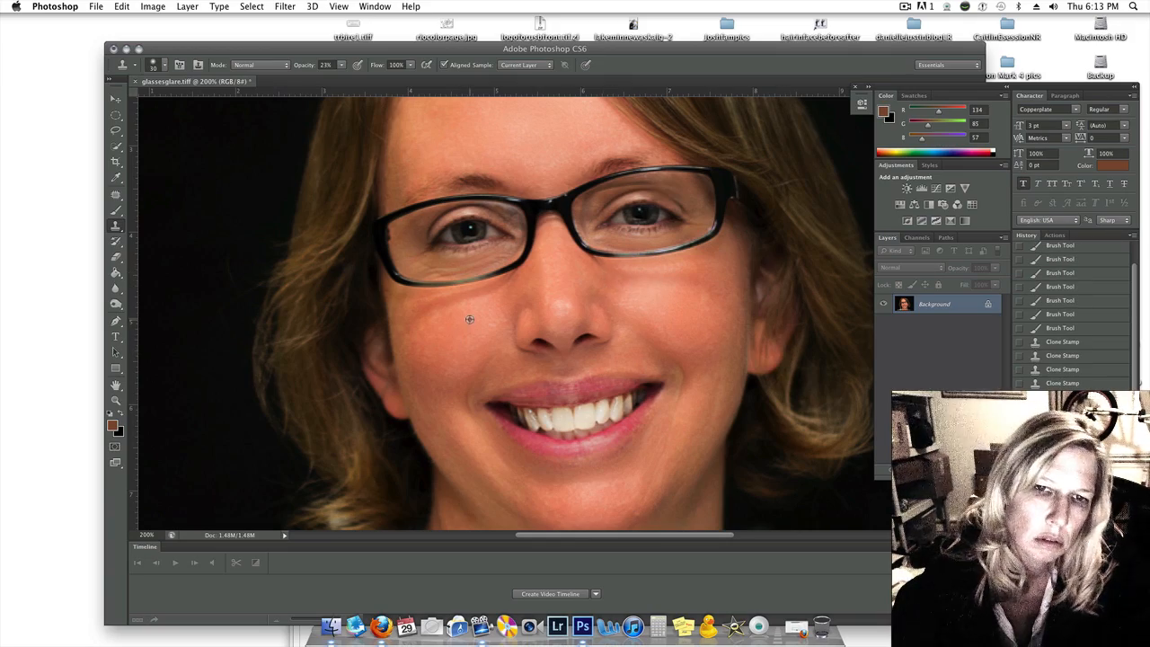
mouse_move(467, 301)
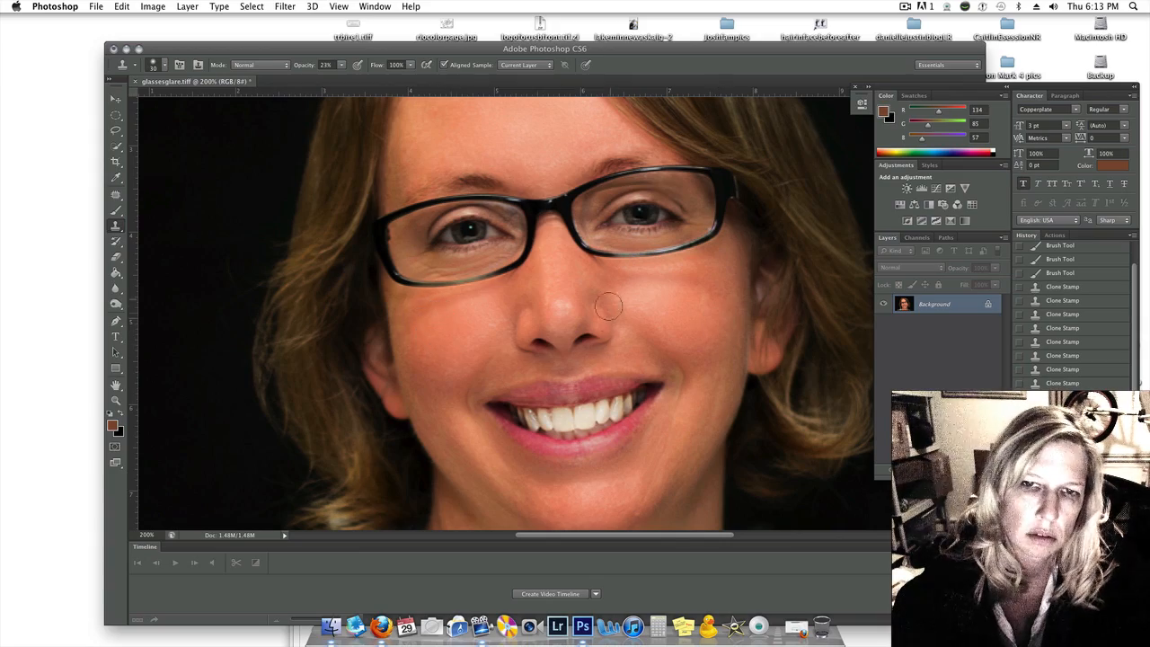
mouse_move(737, 240)
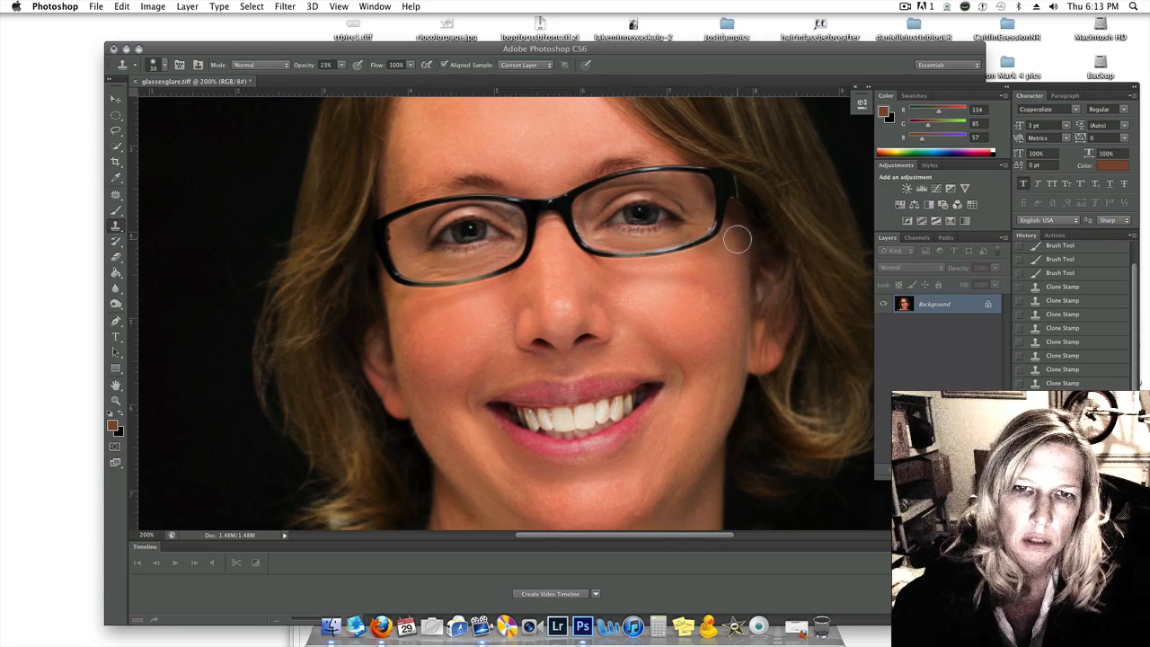
mouse_move(662, 298)
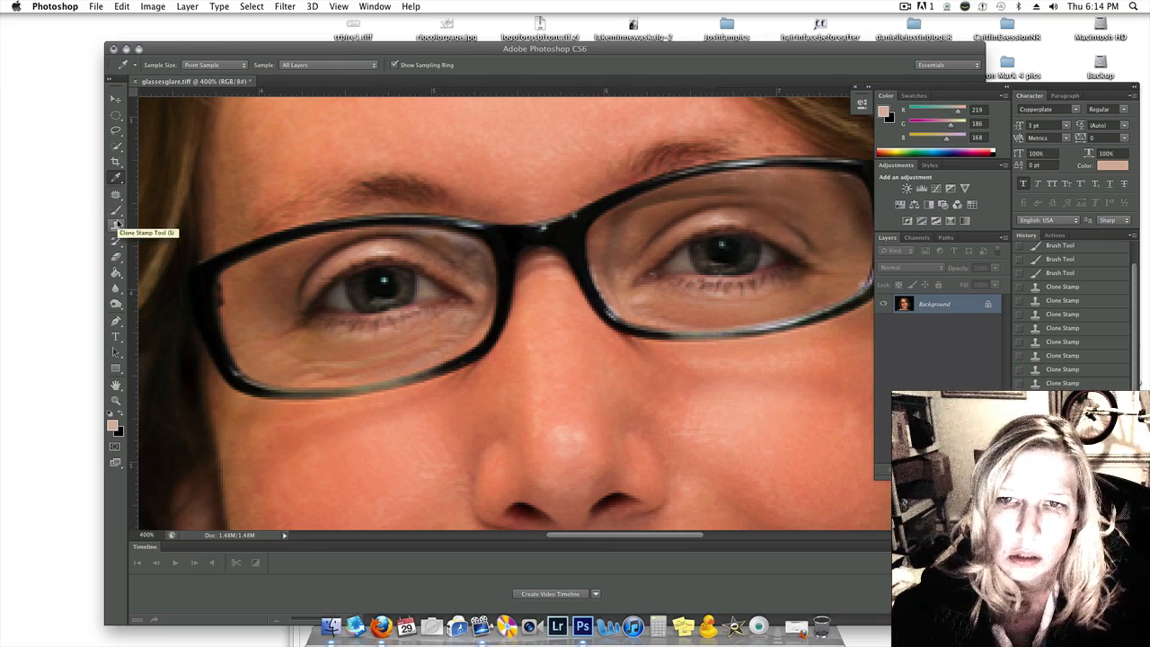
Sample a pale skin tone and brush it at 20% opacity over the right lens.
click(116, 212)
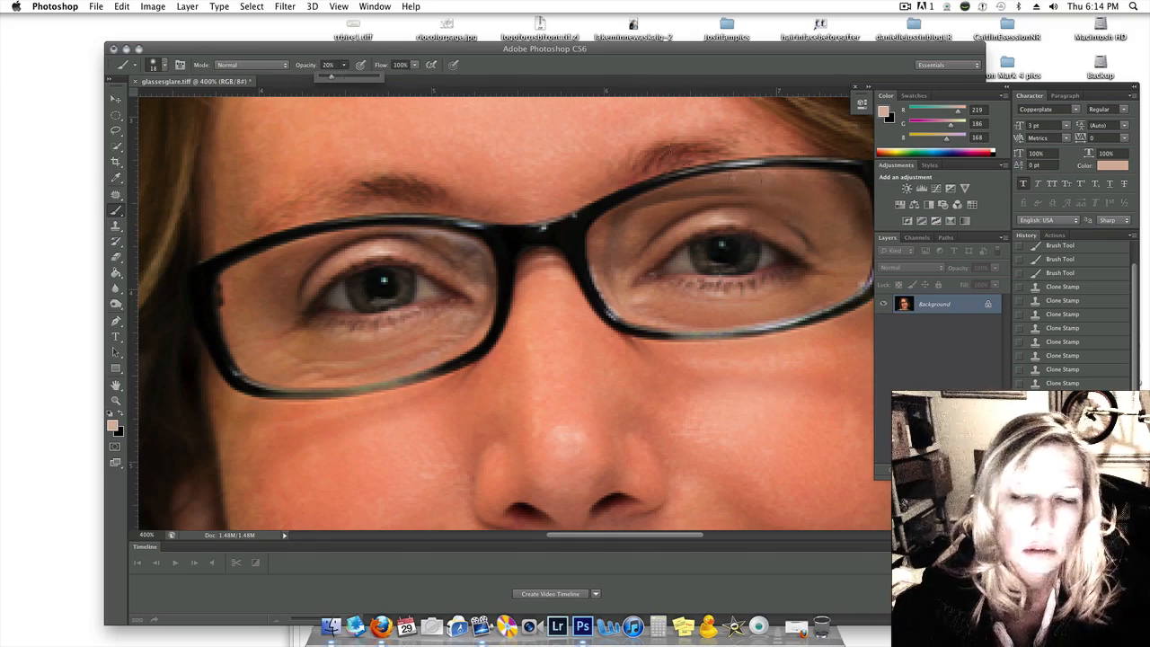
click(737, 220)
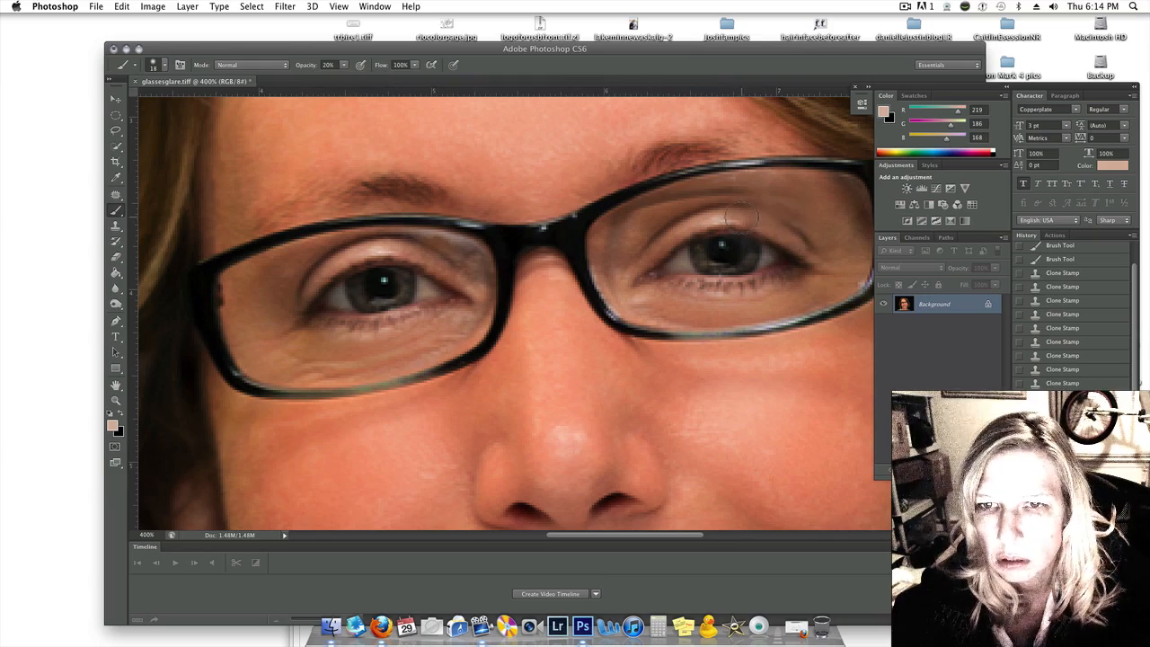
click(121, 6)
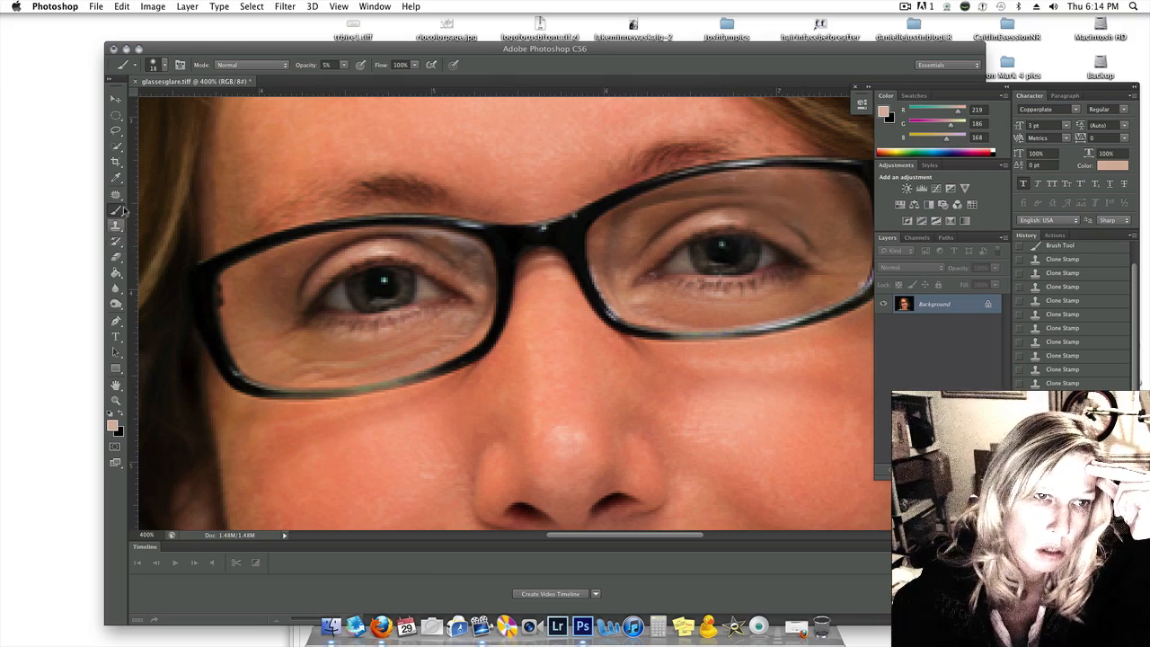
Sample a darker brown and brush it at 12% opacity along the right lens top.
click(115, 178)
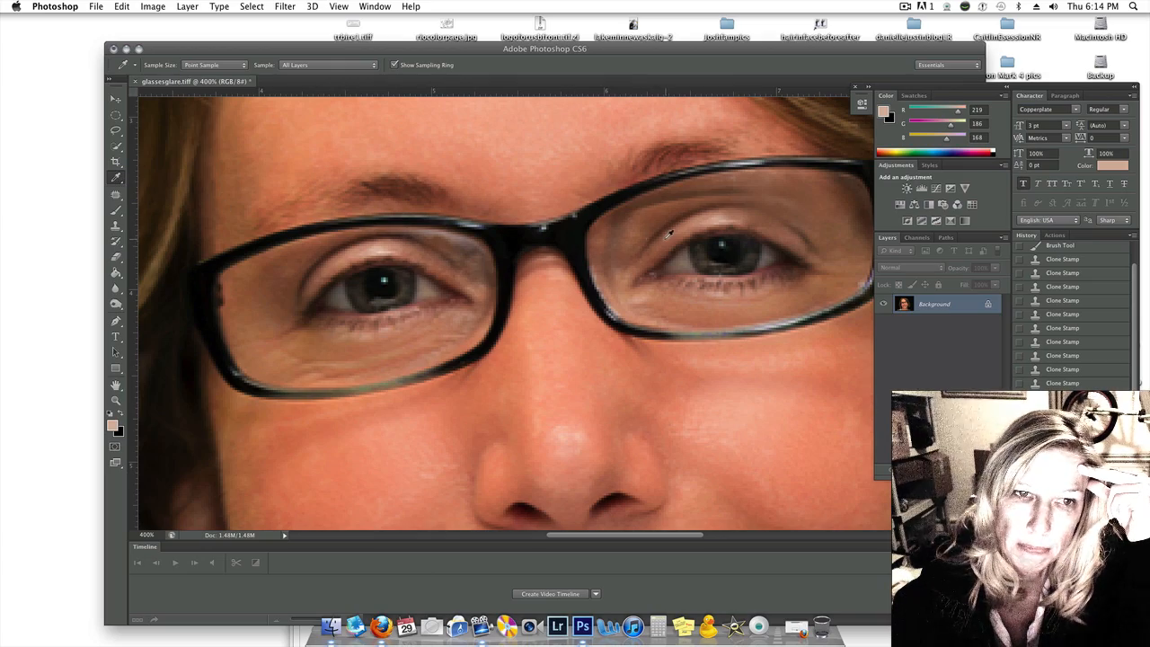
mouse_move(653, 310)
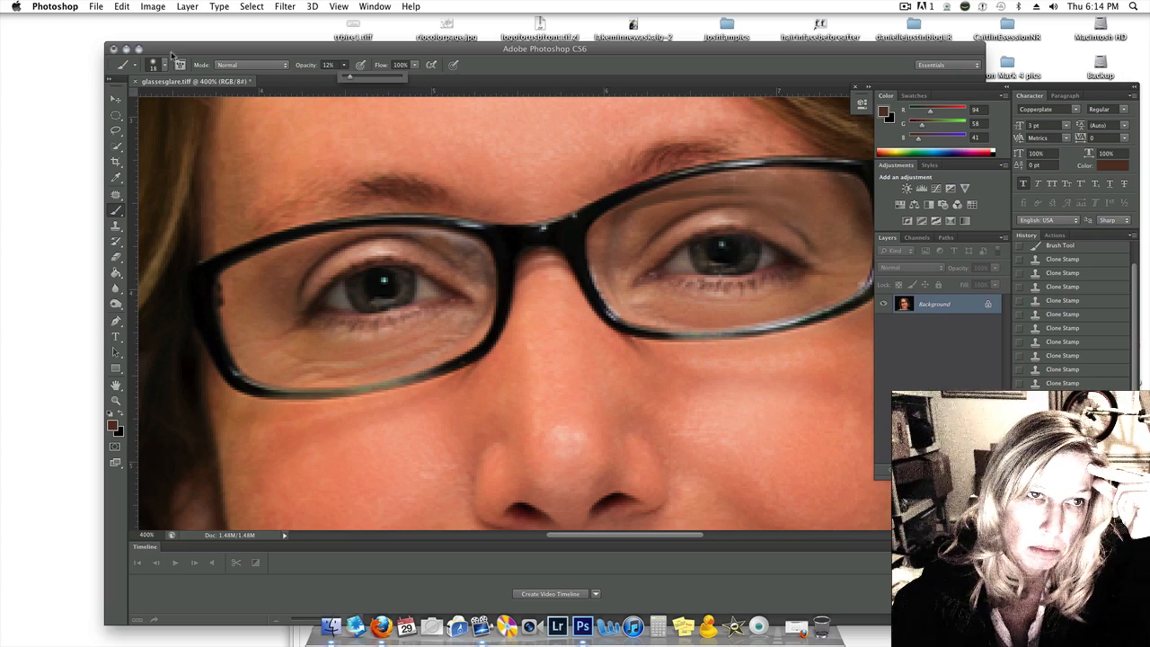
click(167, 64)
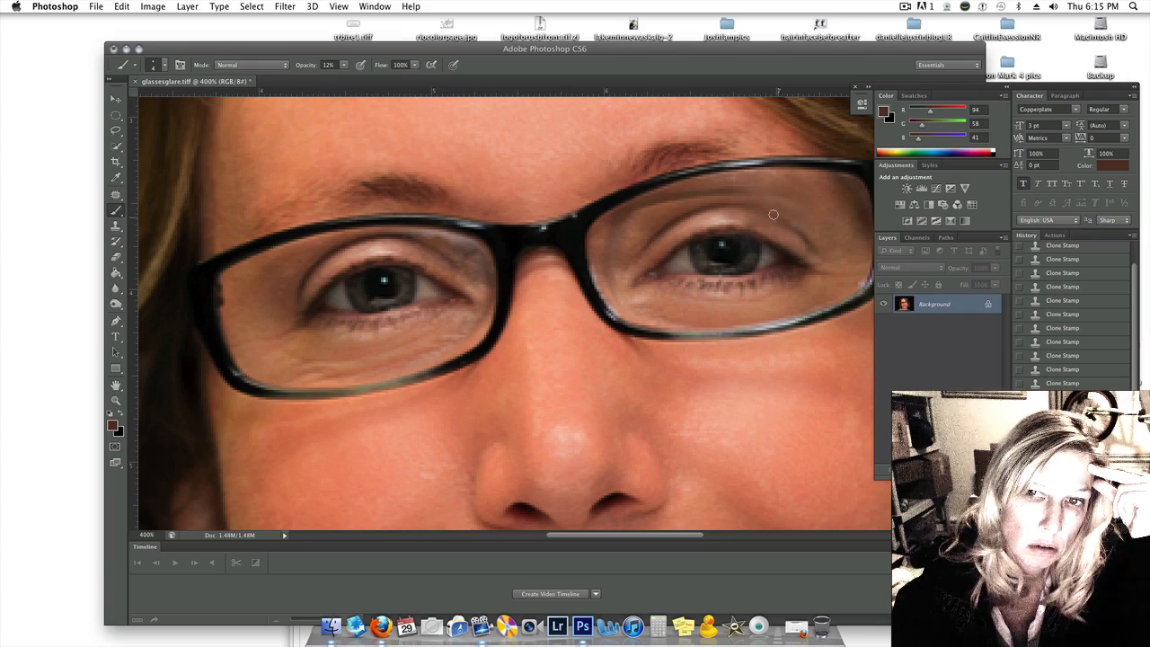
mouse_move(796, 227)
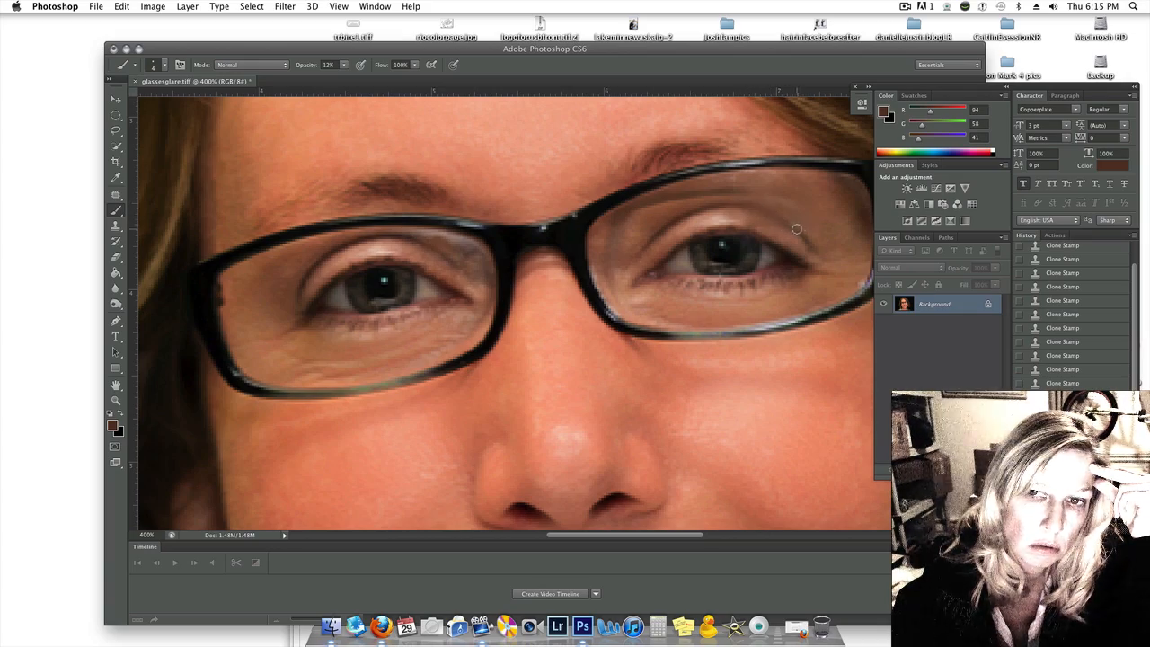
mouse_move(803, 212)
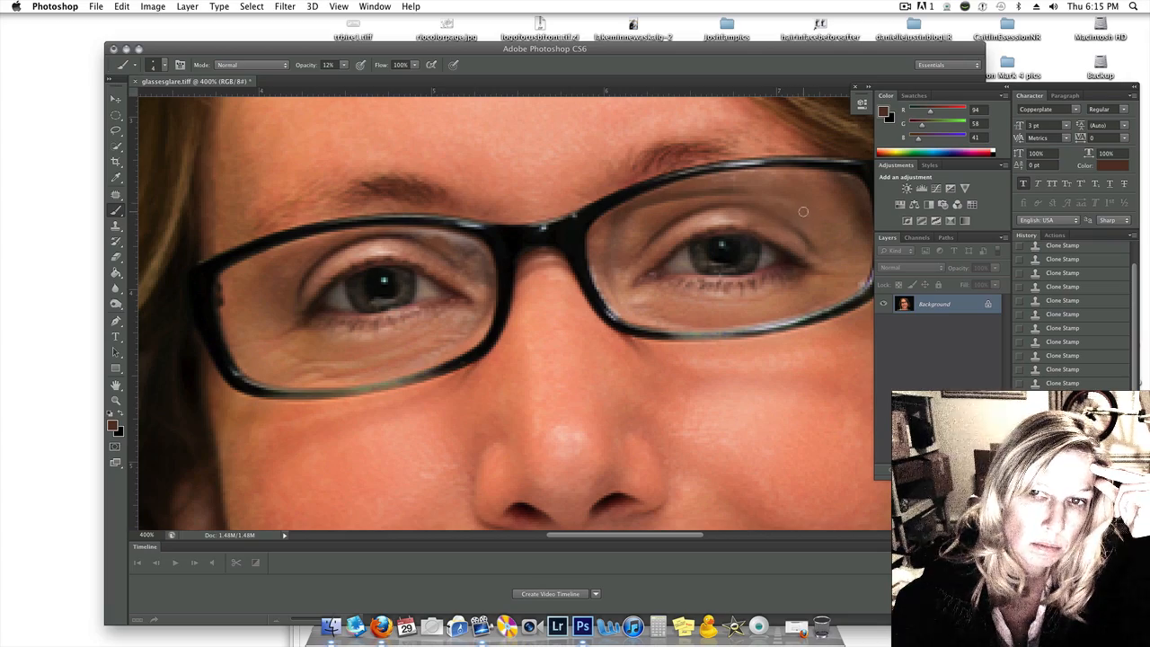
mouse_move(779, 221)
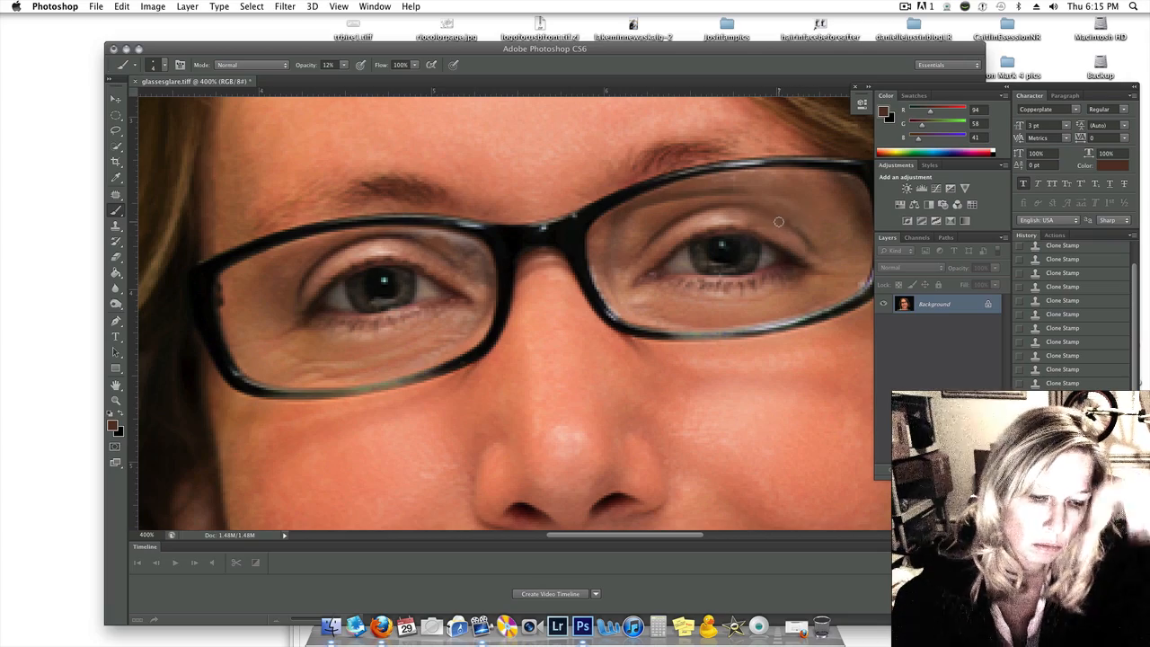
click(116, 222)
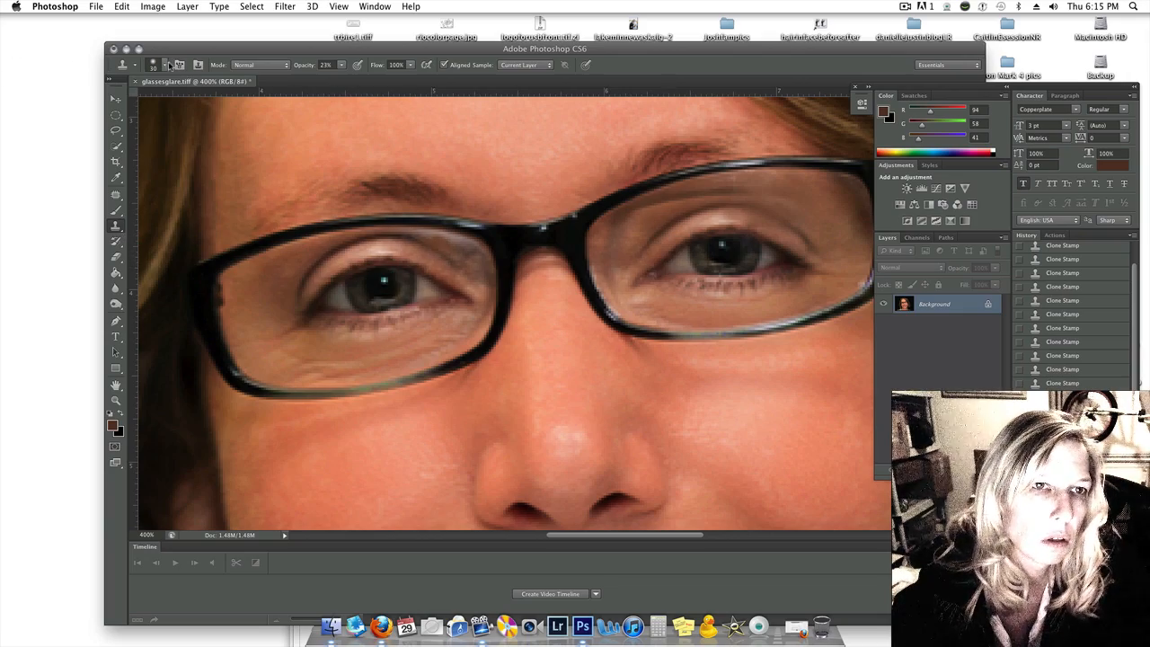
Clone skin over the lens areas near the nose, lowering Clone Stamp opacity to 10%.
click(165, 65)
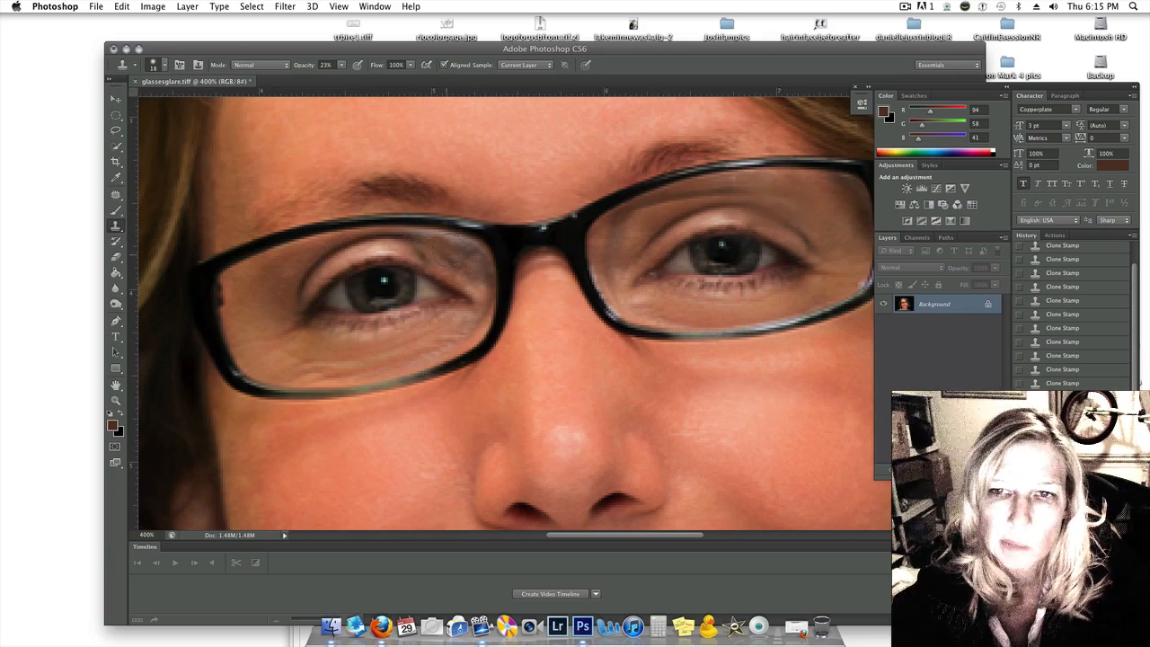
click(505, 315)
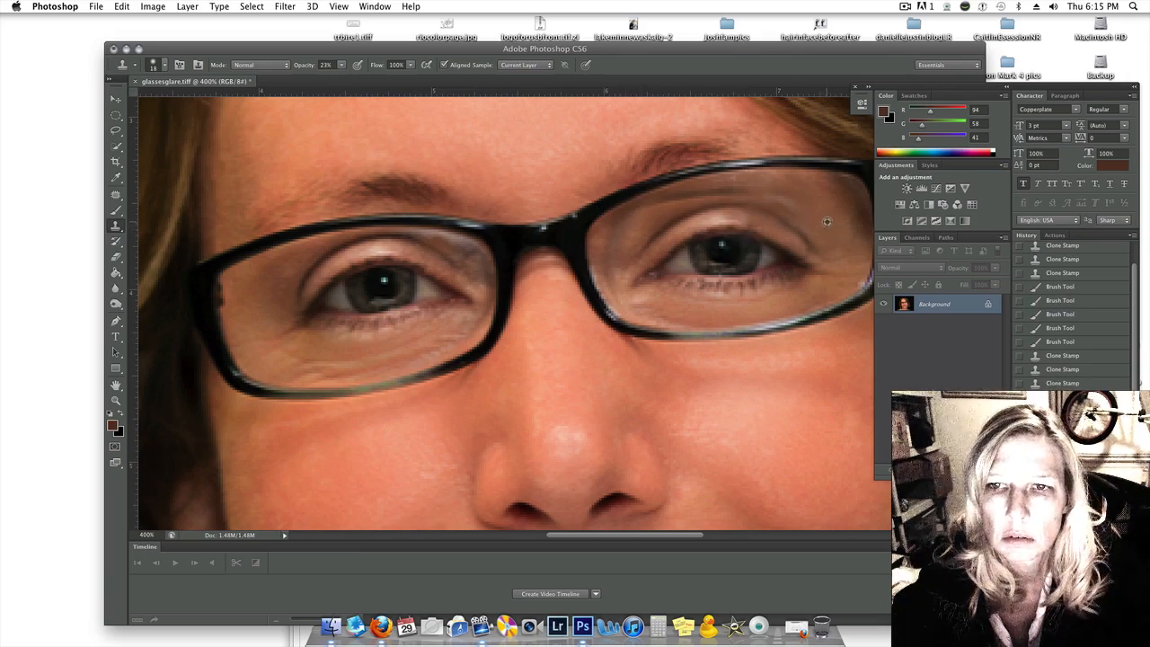
mouse_move(693, 195)
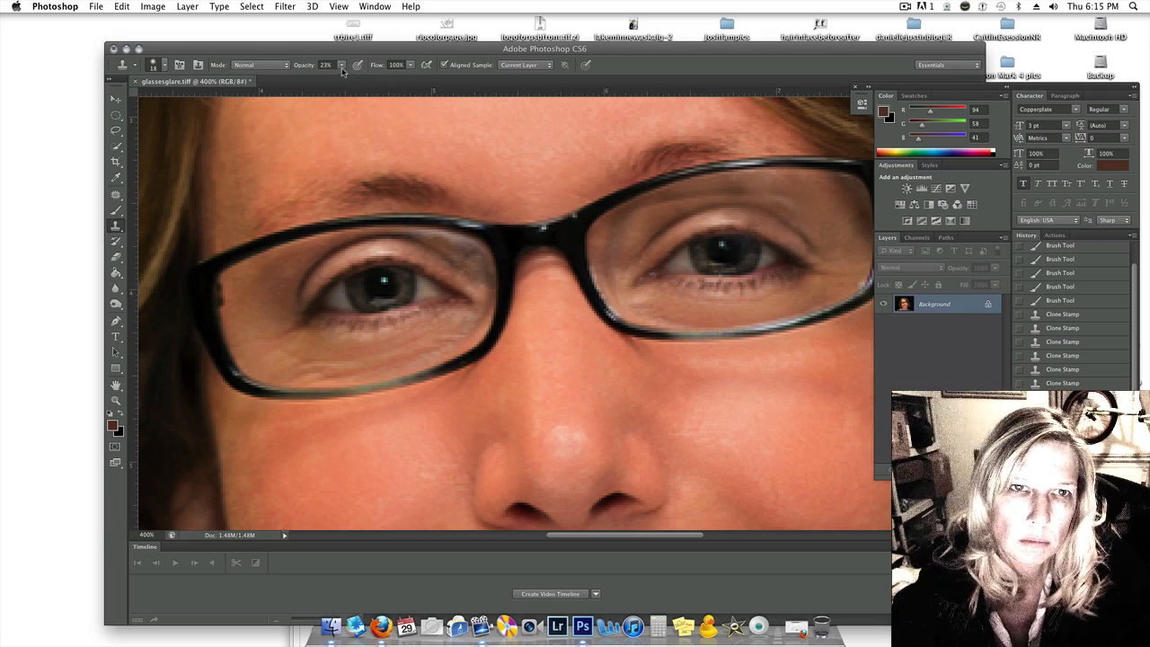
click(341, 64)
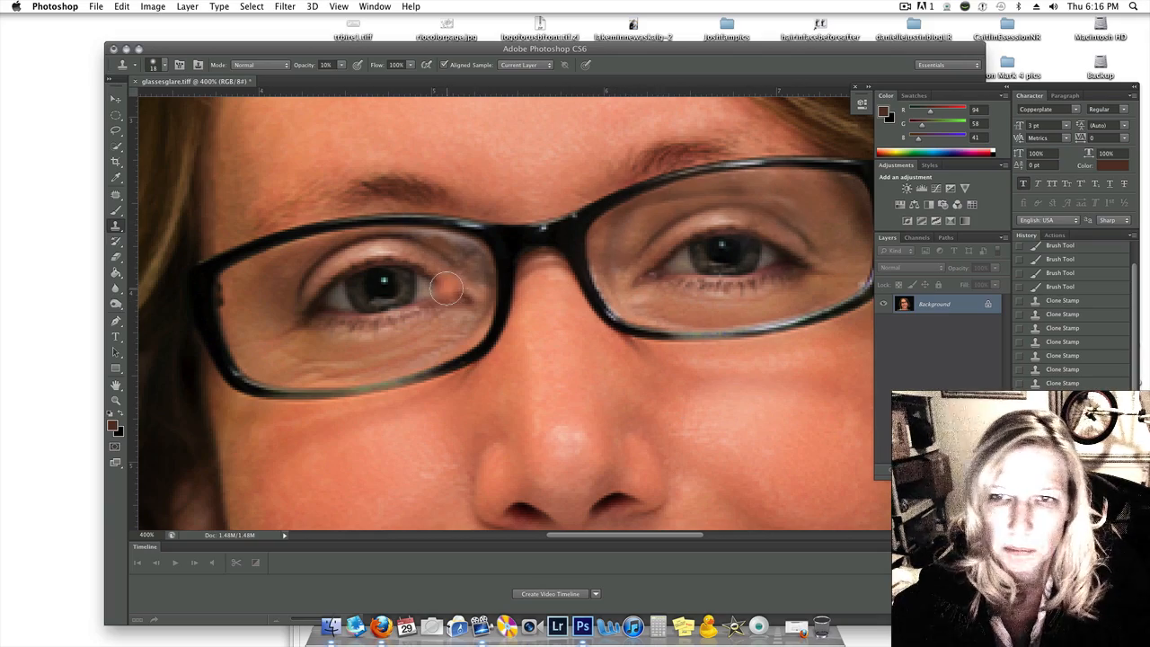
Set the Burn Tool to Shadows range with exposure lowered to 11%.
click(116, 302)
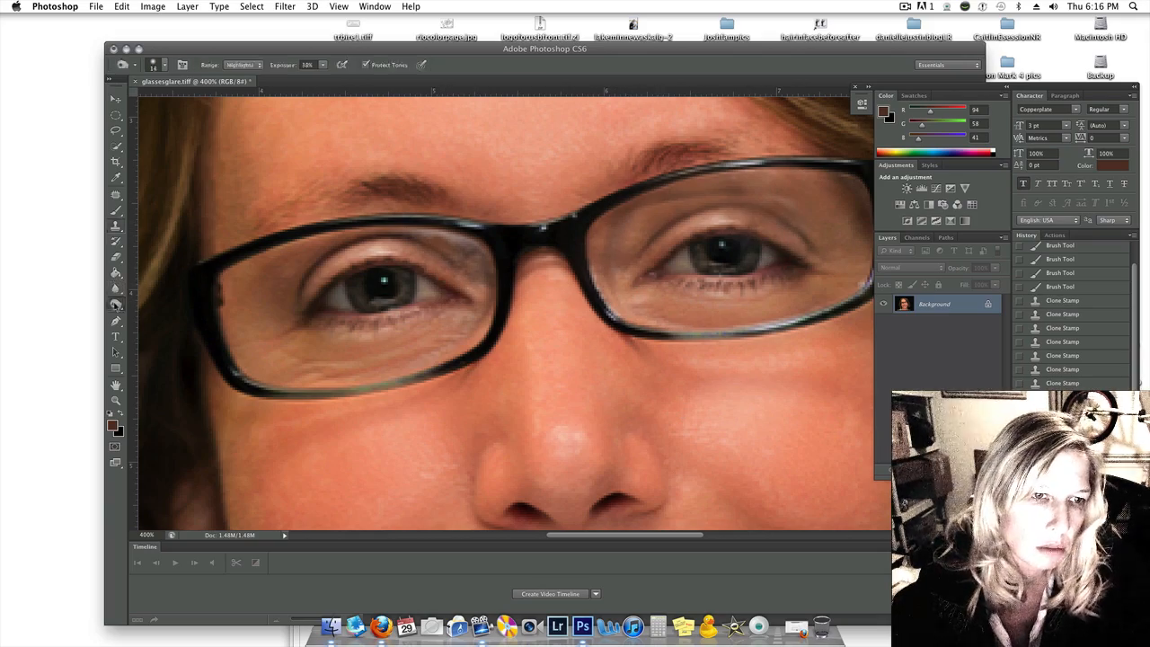
click(238, 64)
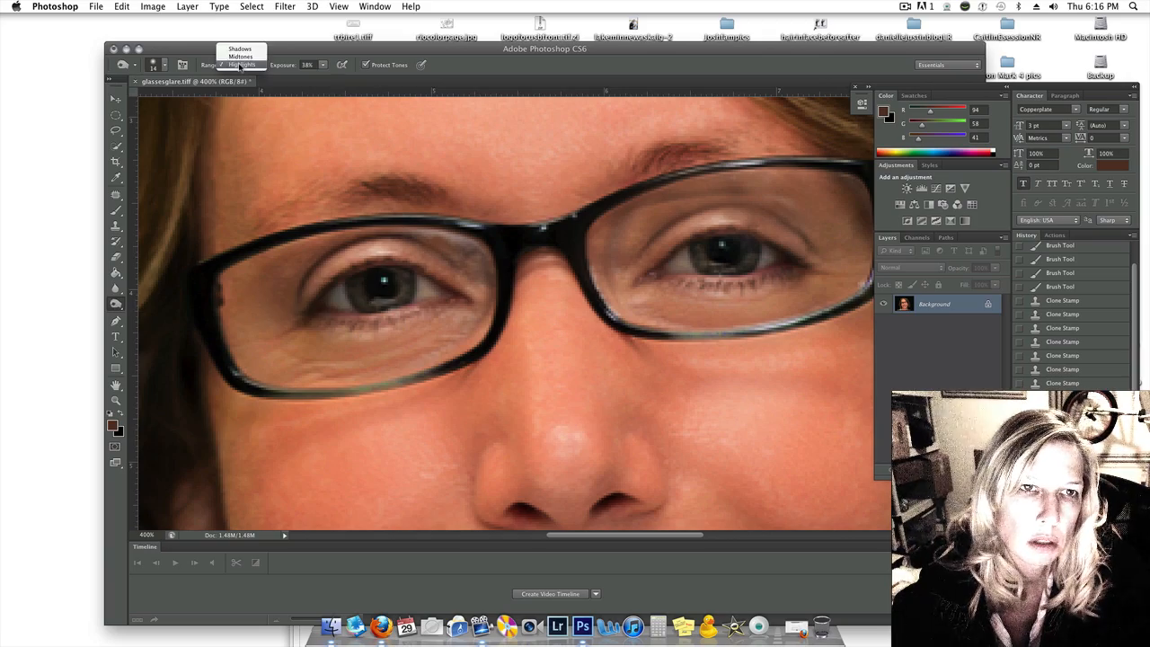
click(240, 48)
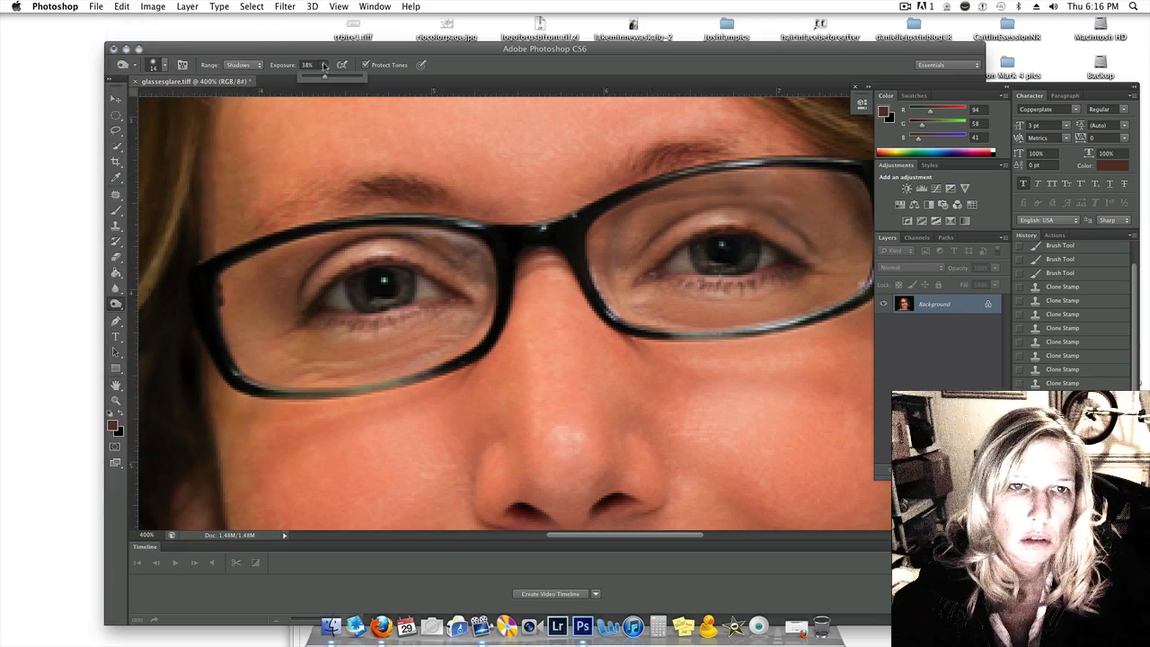
drag(324, 75, 310, 75)
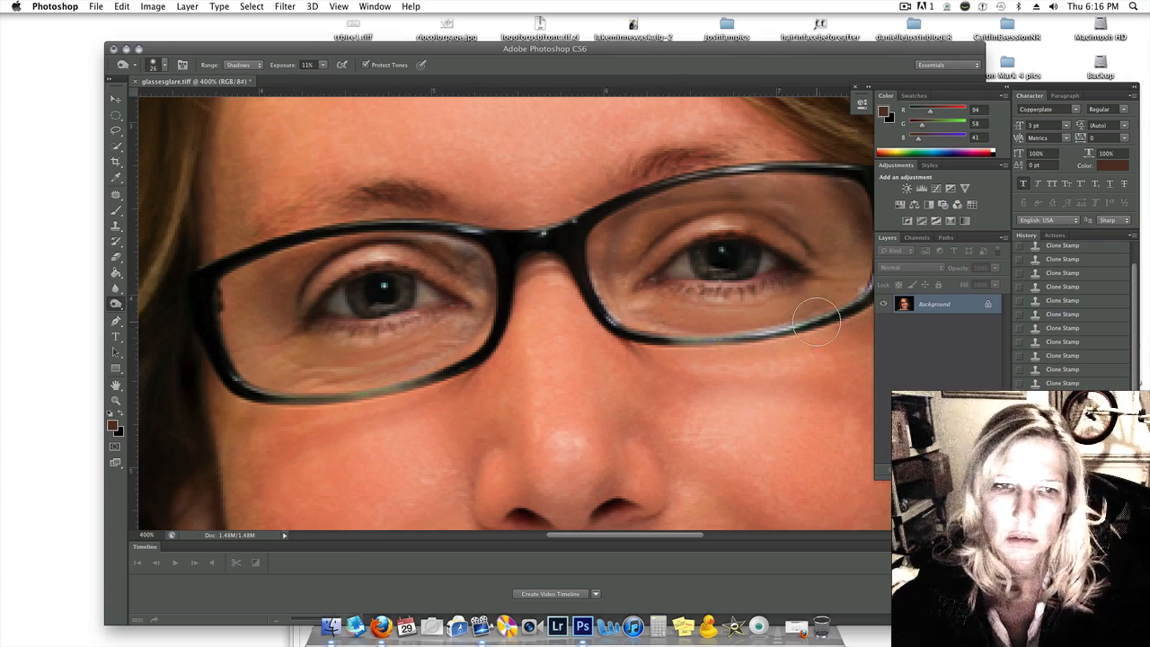
mouse_move(799, 212)
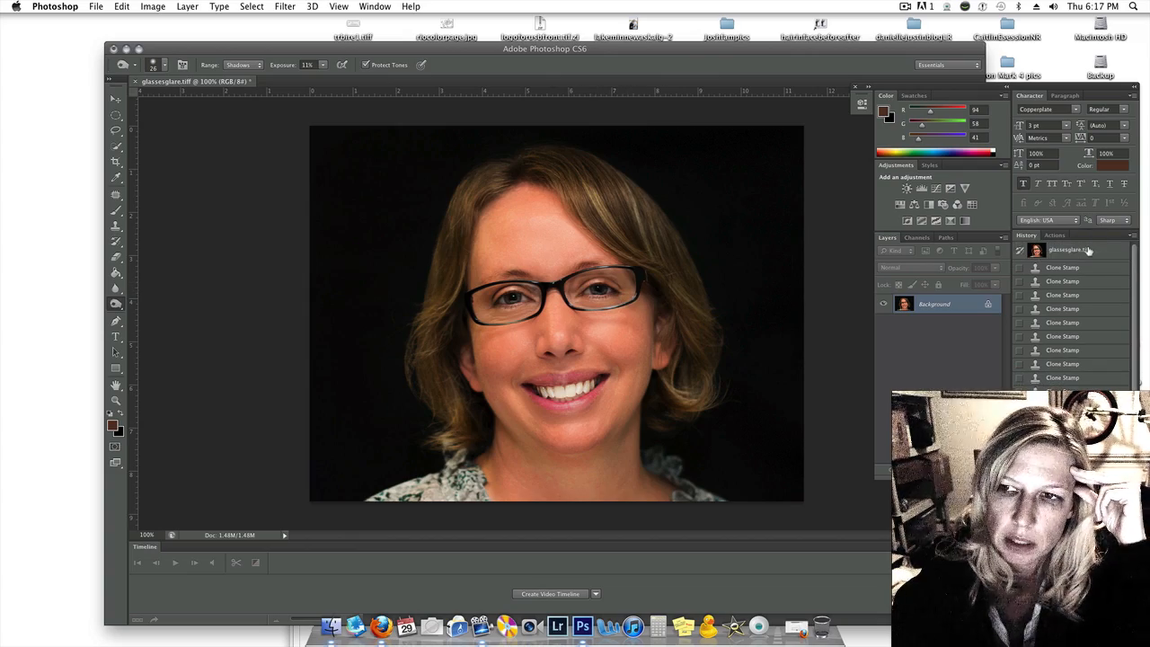
Revert to the glassesglare.tiff snapshot in the History panel.
click(1069, 250)
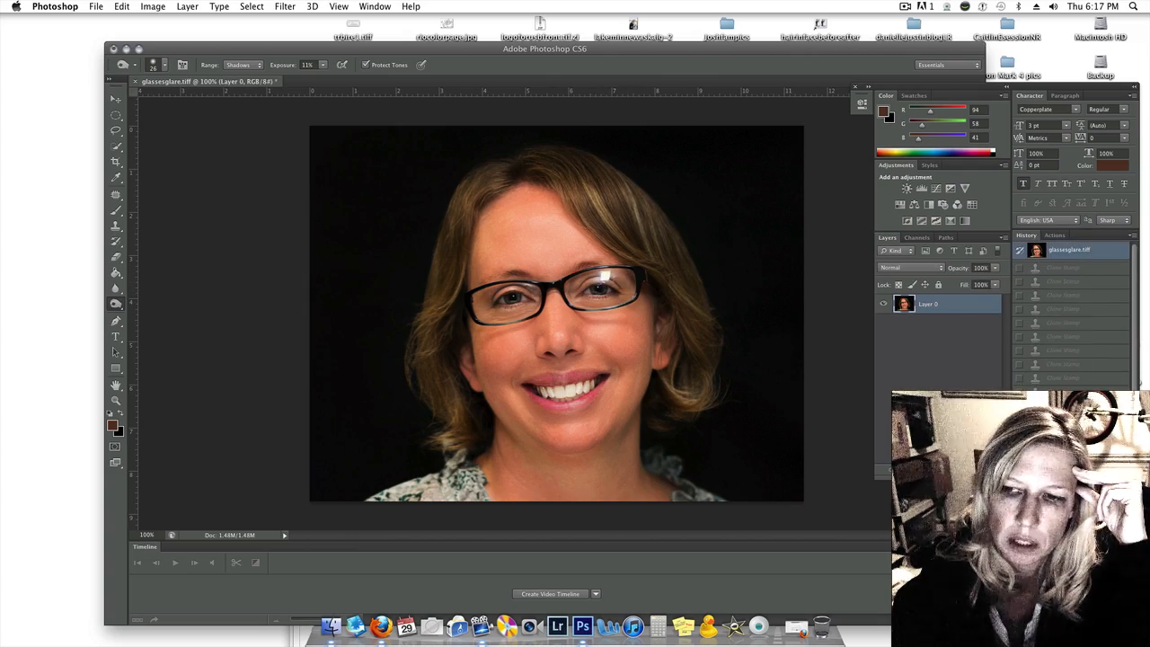